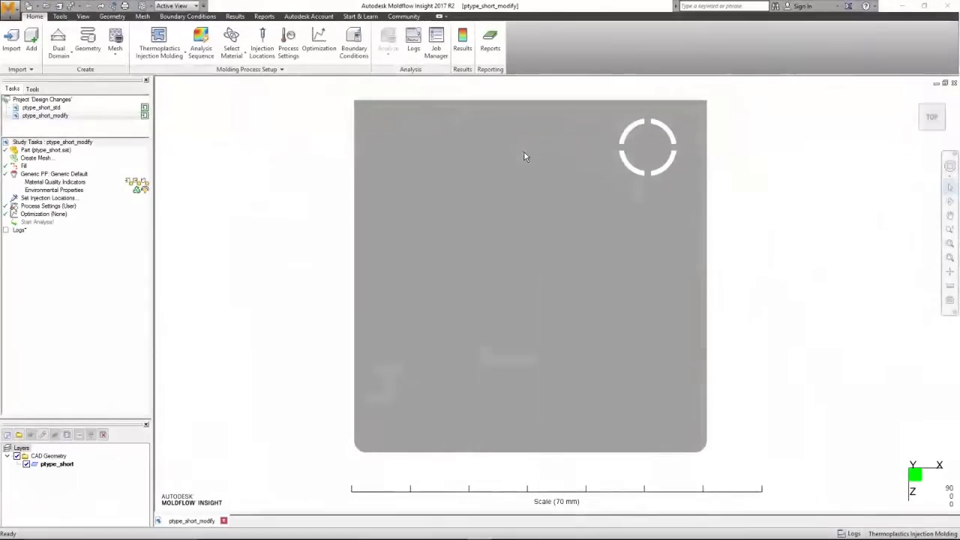
# Step: Orbit the part from top view into an isometric view showing its walls and bosses
pyautogui.moveTo(525, 156); pyautogui.dragTo(573, 353)
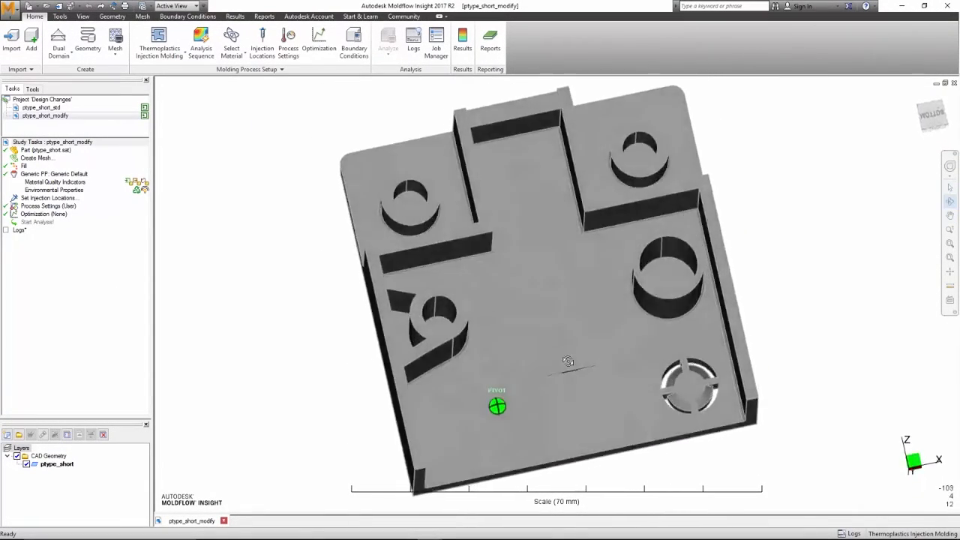
pyautogui.moveTo(568, 362); pyautogui.dragTo(597, 282)
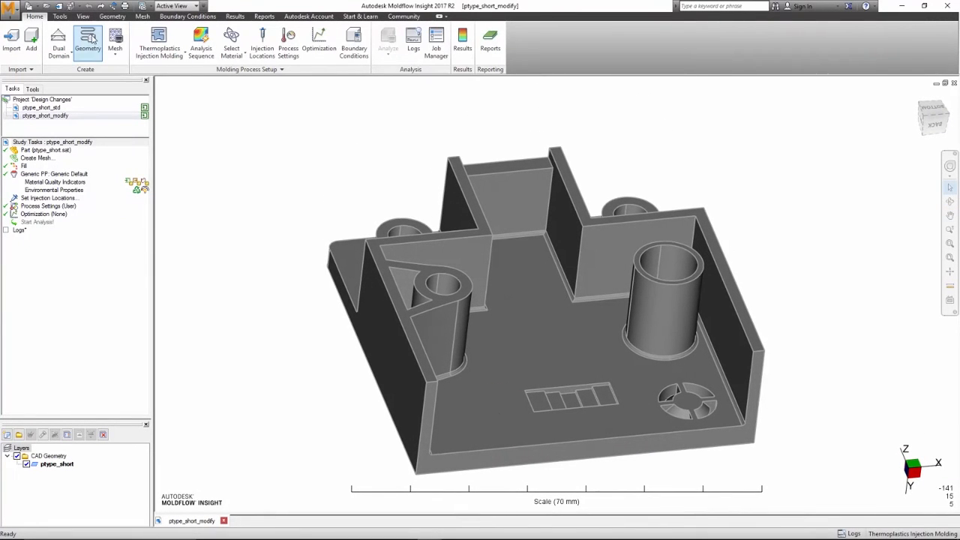
# Step: Start a Normal CAD-surface offset on the Geometry tab and pick a rib-pattern face
pyautogui.click(112, 16)
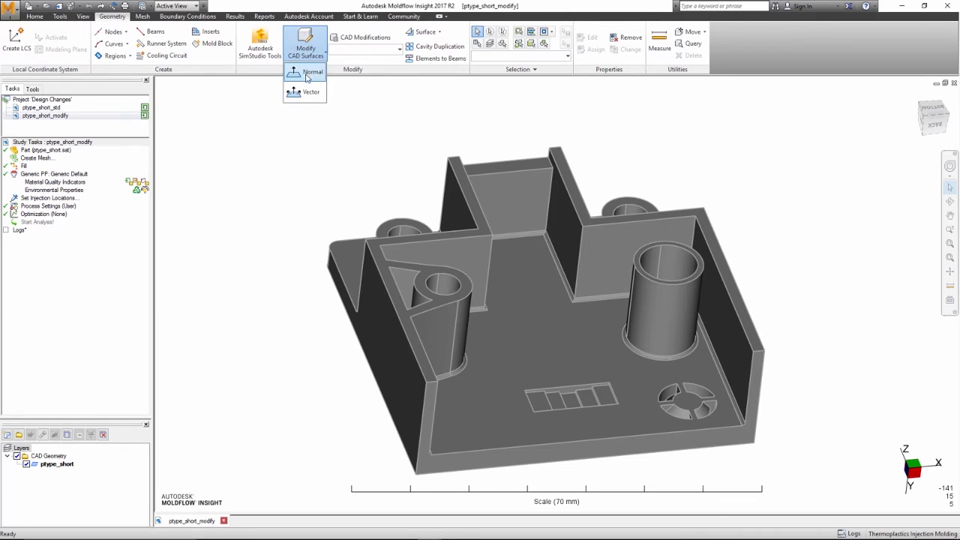
pyautogui.click(313, 71)
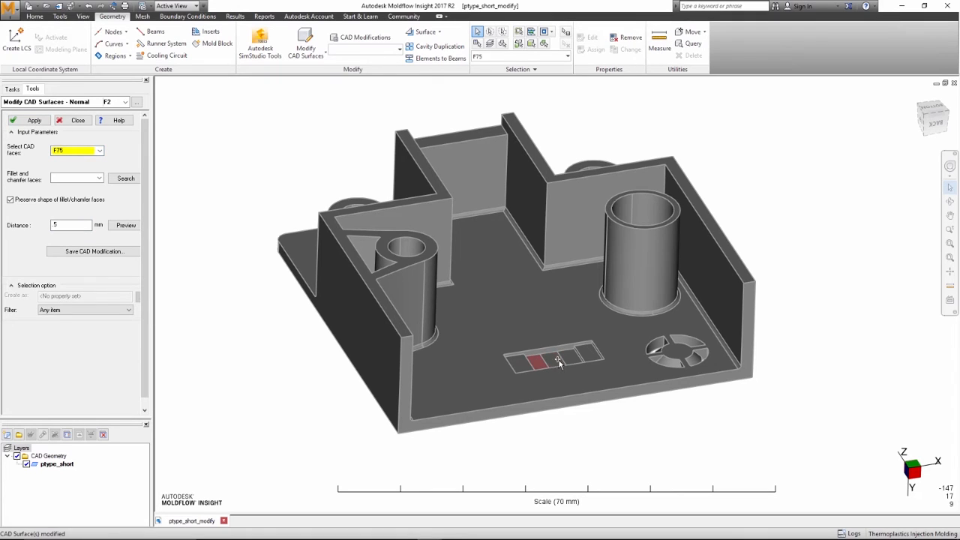
pyautogui.click(567, 359)
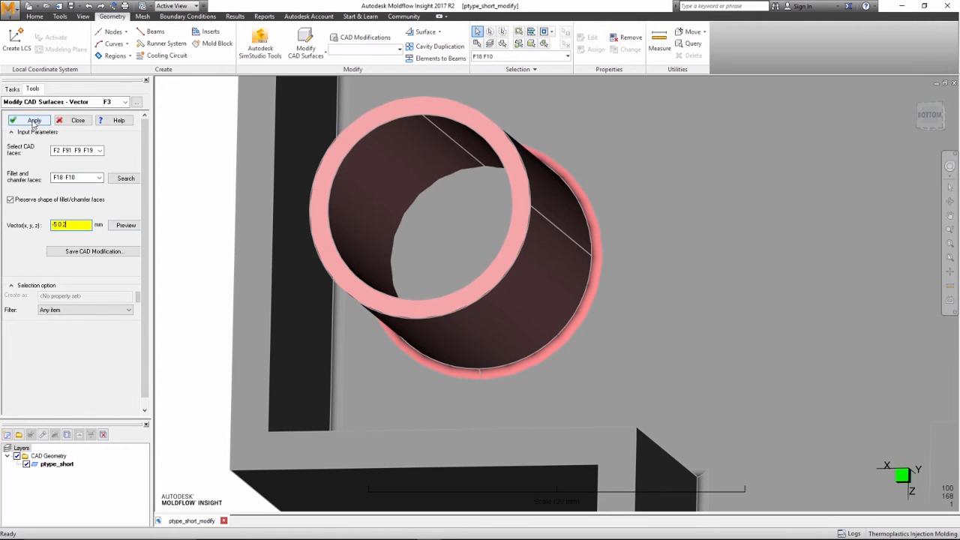
# Step: Apply the -1.5 mm offset to face F81, then preview and apply a -5 mm offset
pyautogui.click(34, 120)
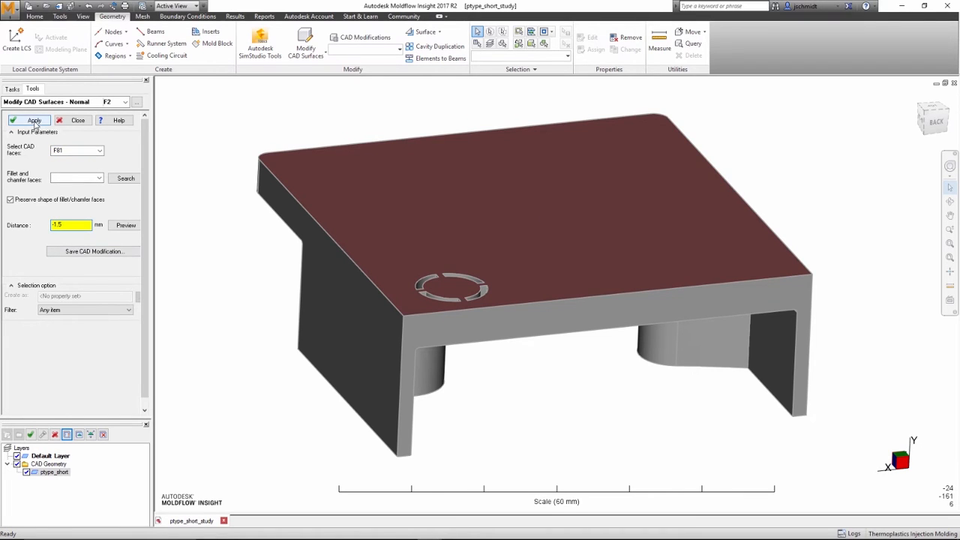
pyautogui.click(33, 121)
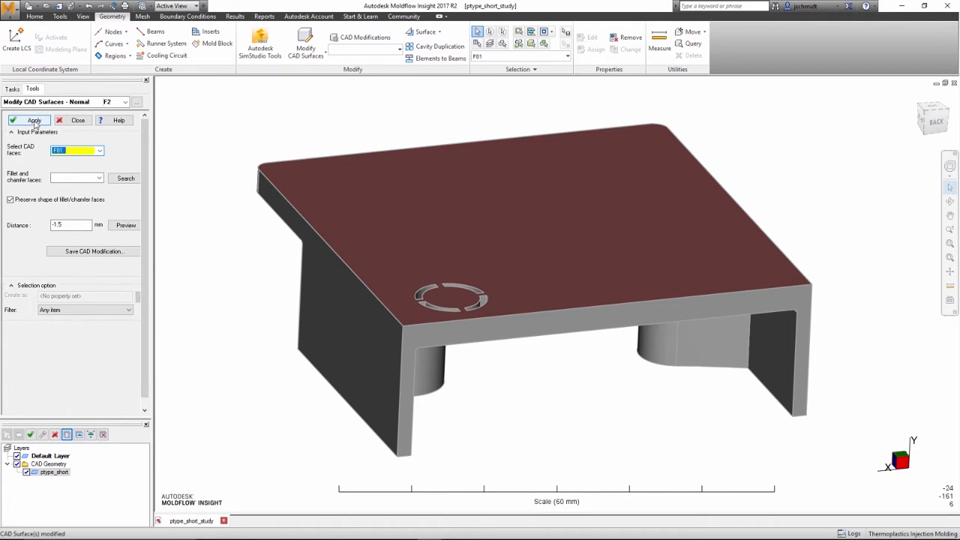
pyautogui.tripleClick(71, 225)
pyautogui.write('-5')
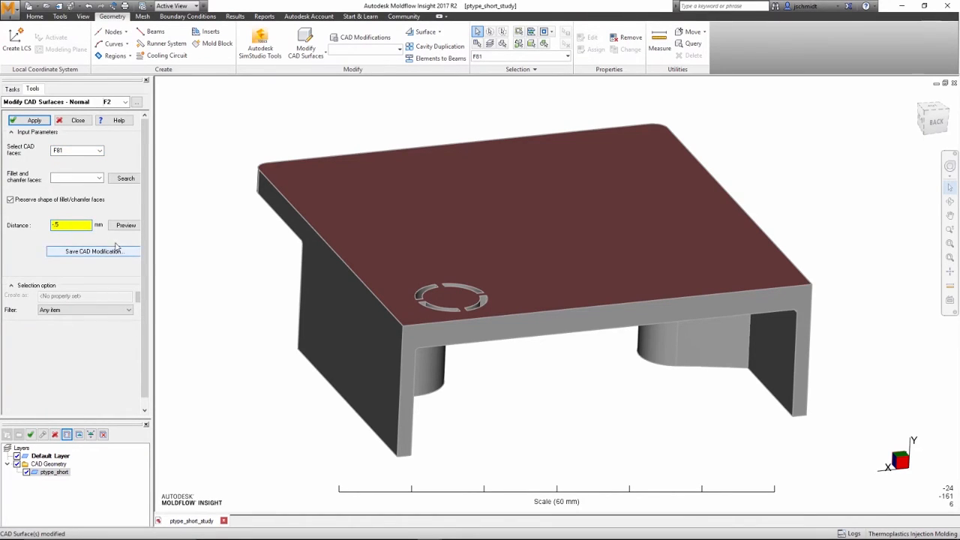
pyautogui.click(125, 225)
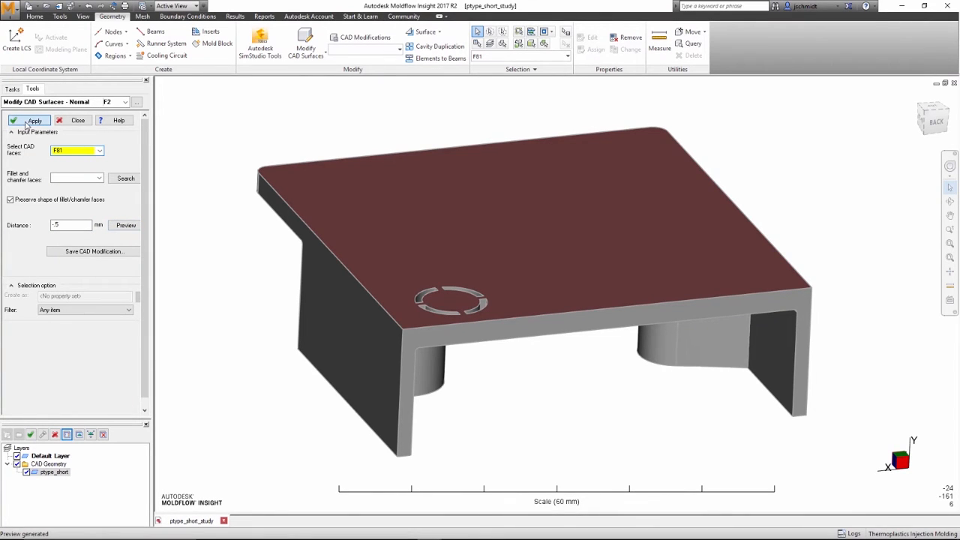
pyautogui.click(34, 120)
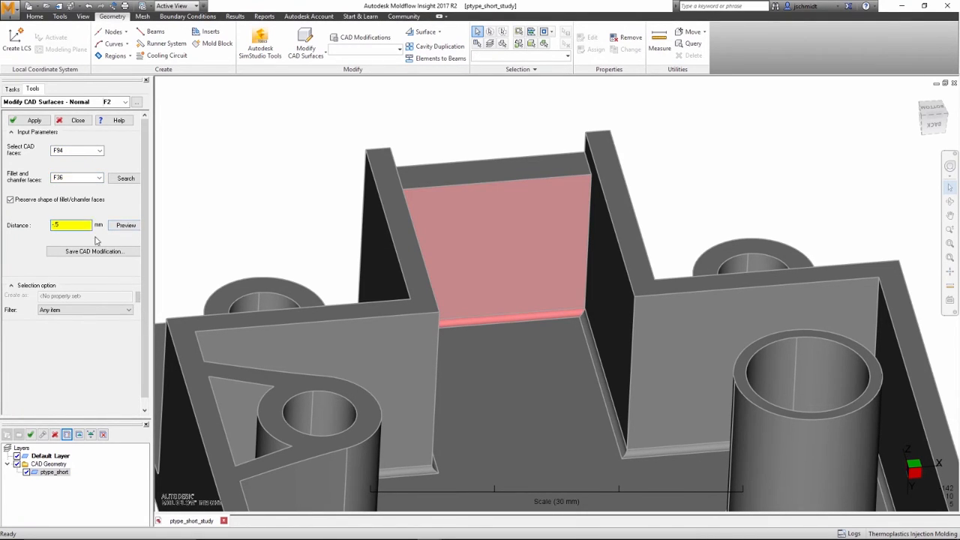
# Step: Apply the inner wall offset, close Modify CAD Surfaces, and show Deflection in both studies
pyautogui.click(34, 120)
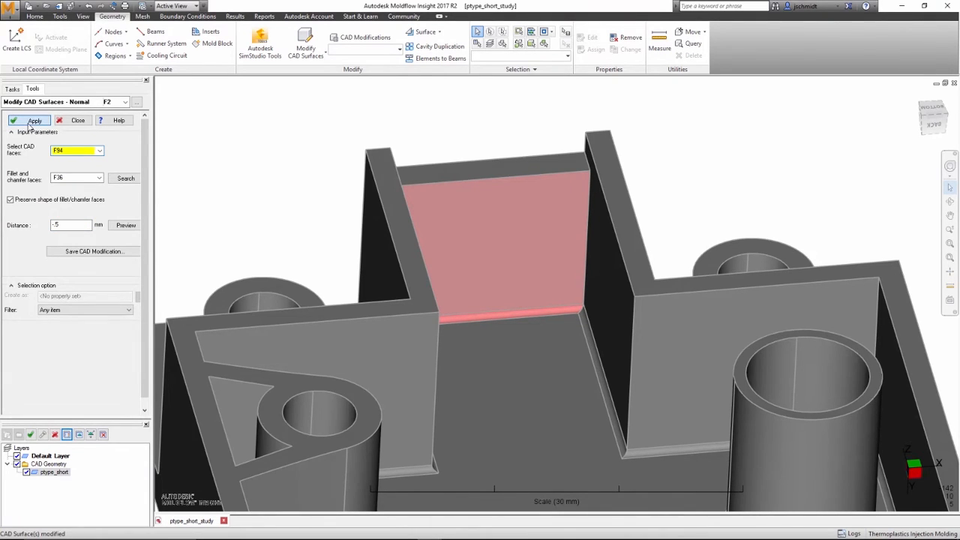
pyautogui.click(35, 120)
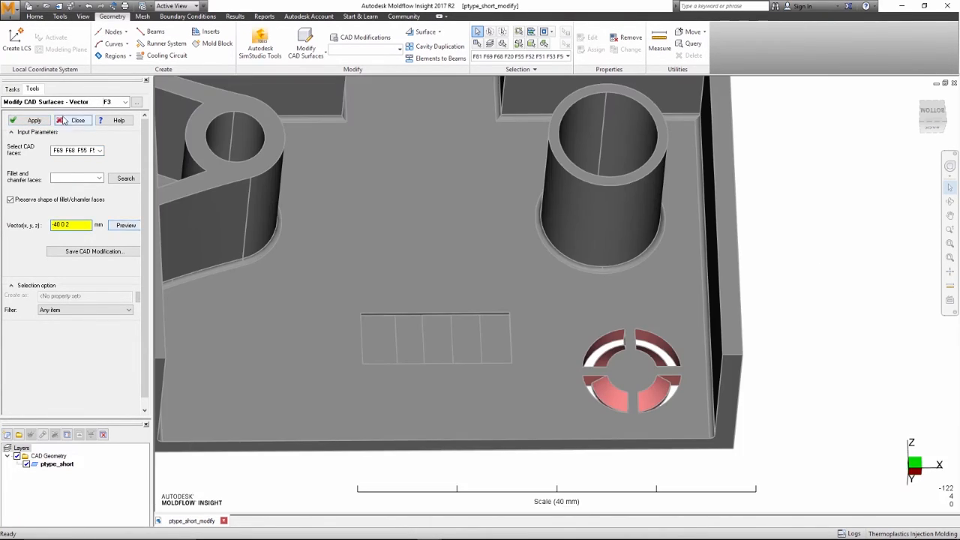
pyautogui.click(34, 120)
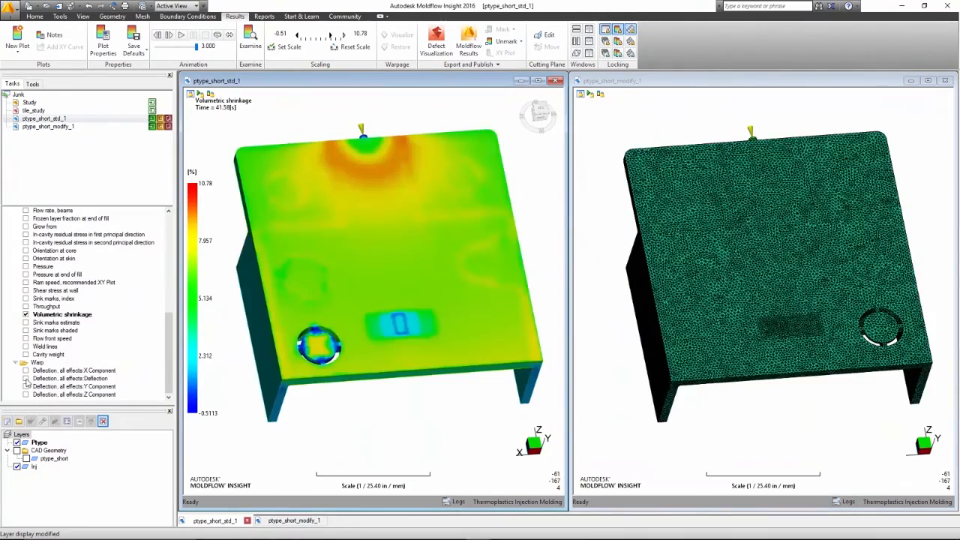
pyautogui.click(26, 378)
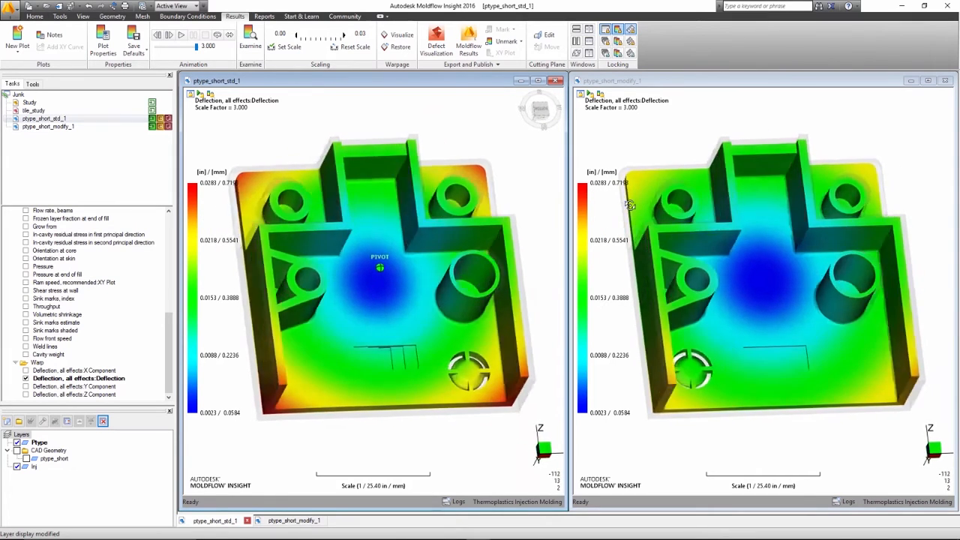
pyautogui.click(7, 16)
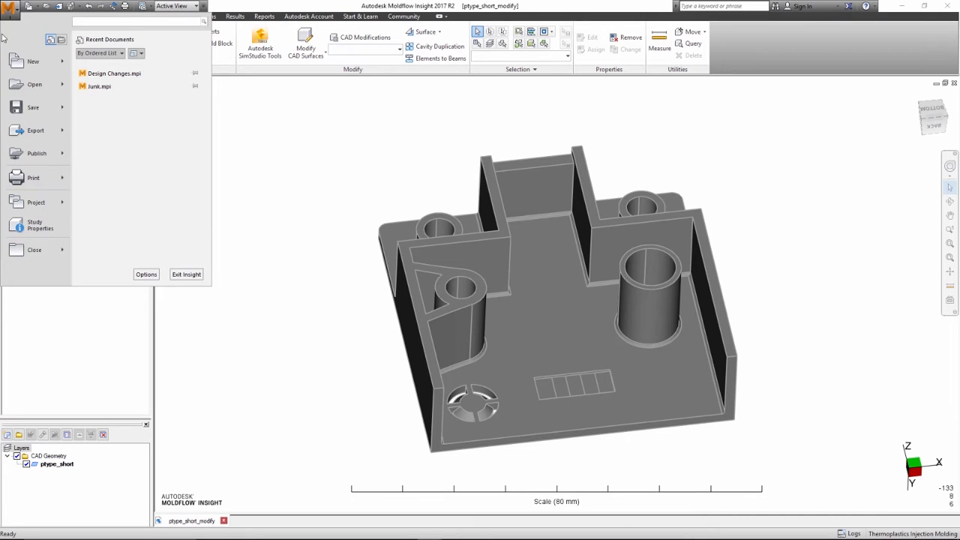
# Step: Export the modified ptype_short_modify part with Export > Model and confirm the success message
pyautogui.click(35, 130)
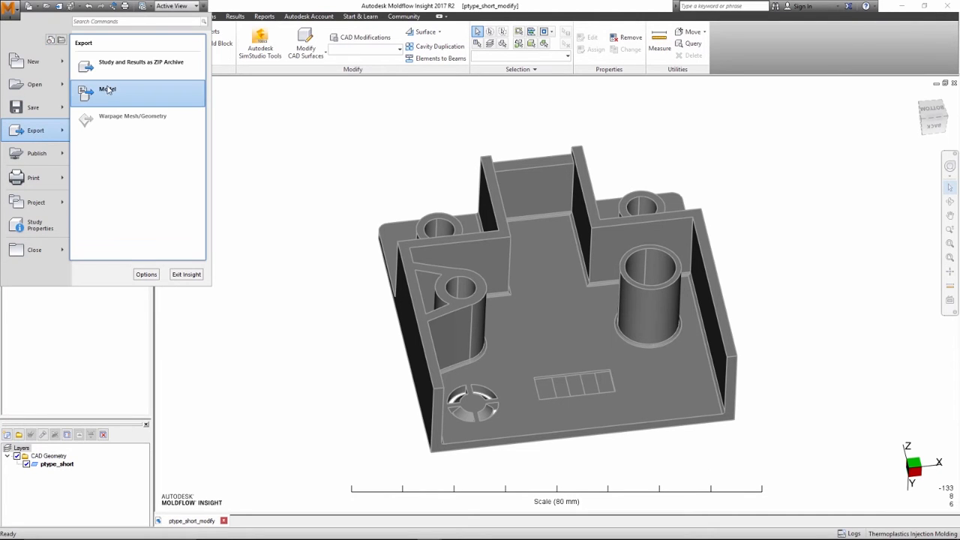
pyautogui.click(107, 89)
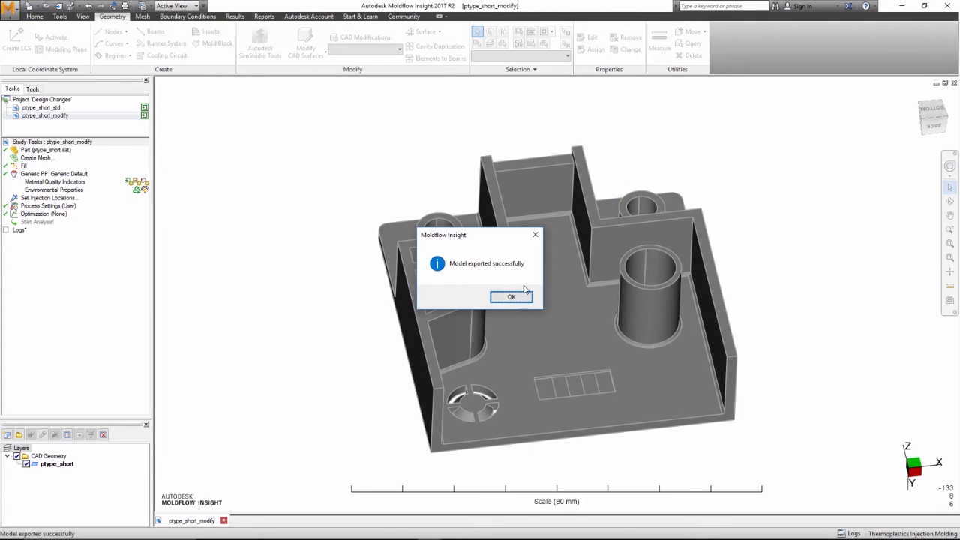
pyautogui.click(511, 296)
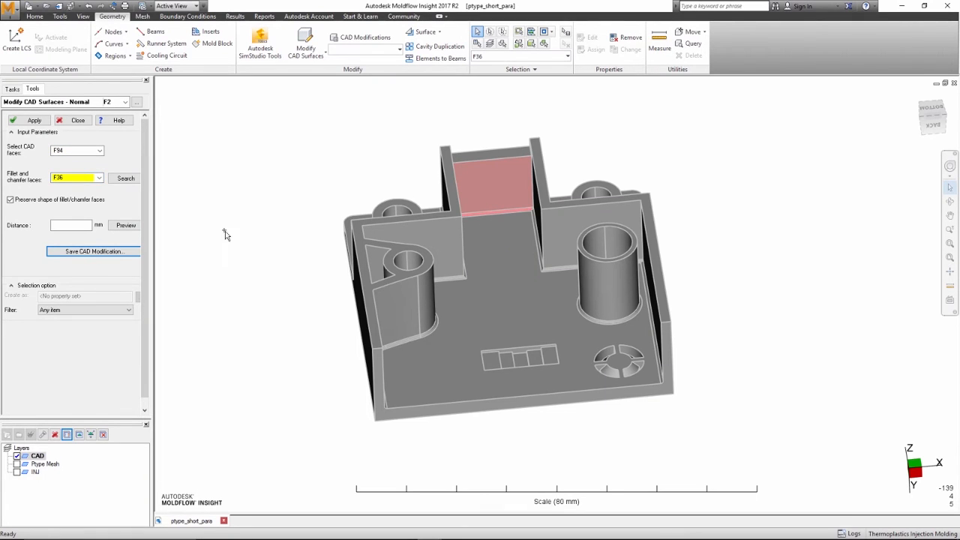
# Step: Save the wall face change as a CAD modification named 'Back'
pyautogui.click(93, 251)
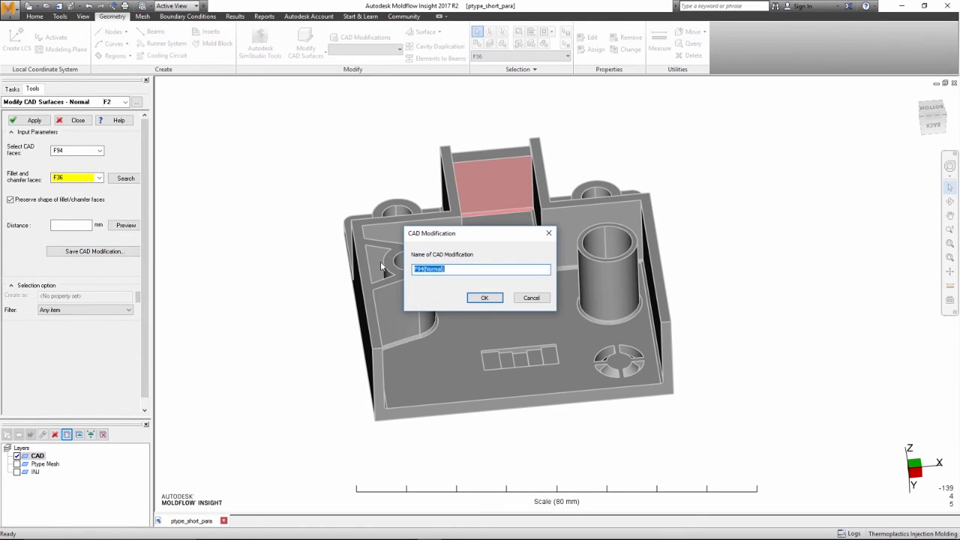
pyautogui.write('Back')
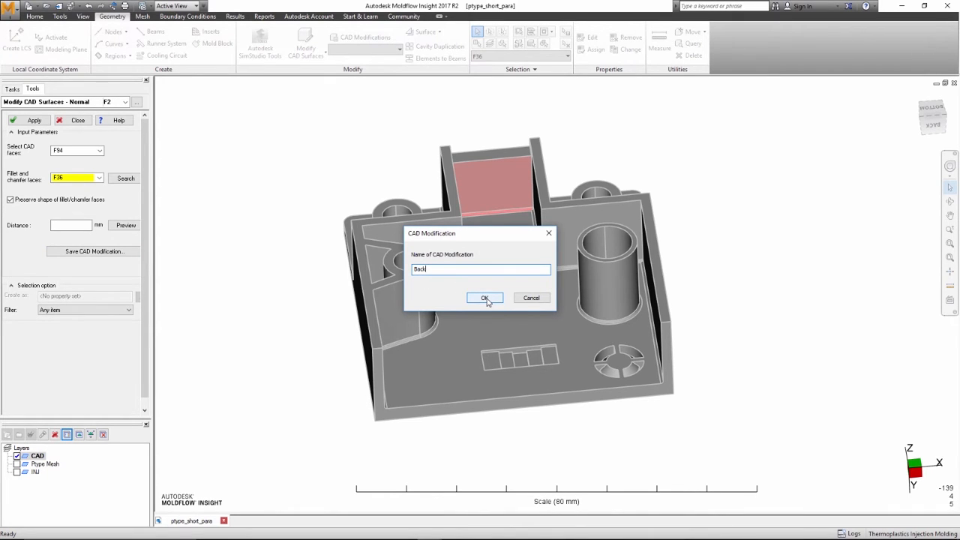
pyautogui.click(485, 298)
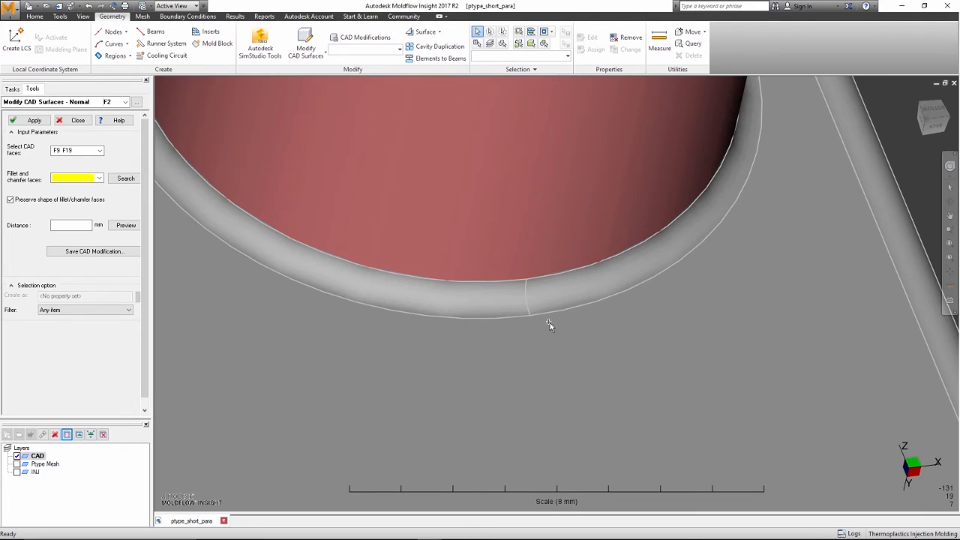
# Step: Add the boss base fillet and save that modification as 'Boss'
pyautogui.click(465, 281)
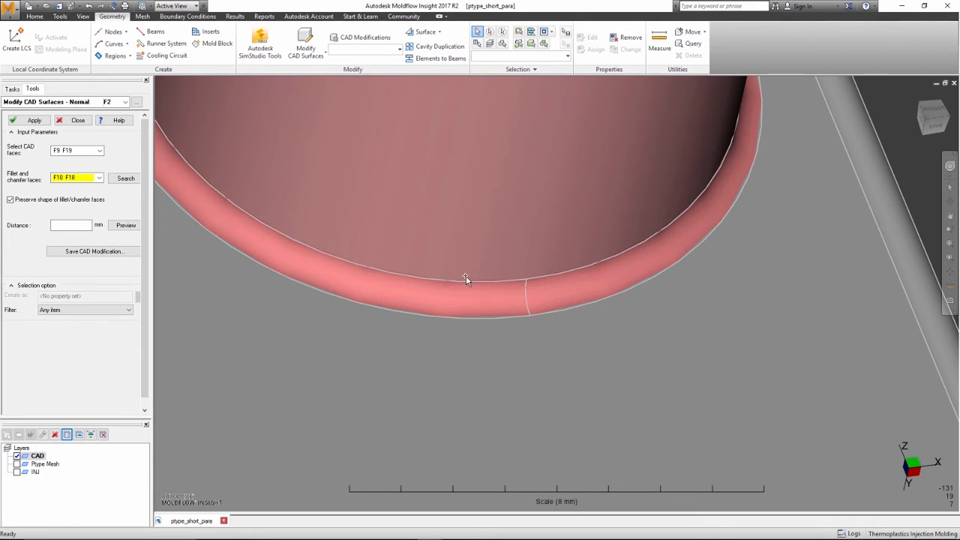
pyautogui.click(93, 252)
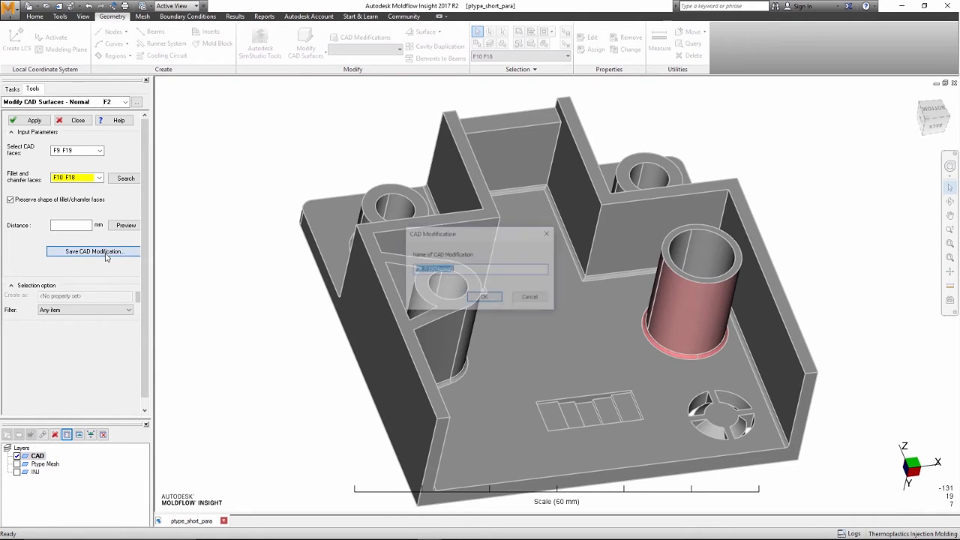
pyautogui.write('Boss')
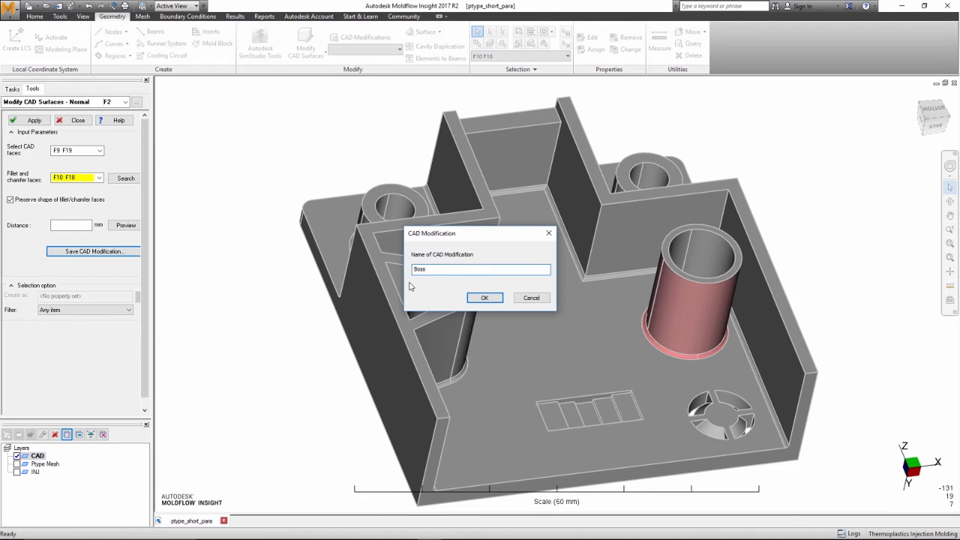
pyautogui.click(484, 298)
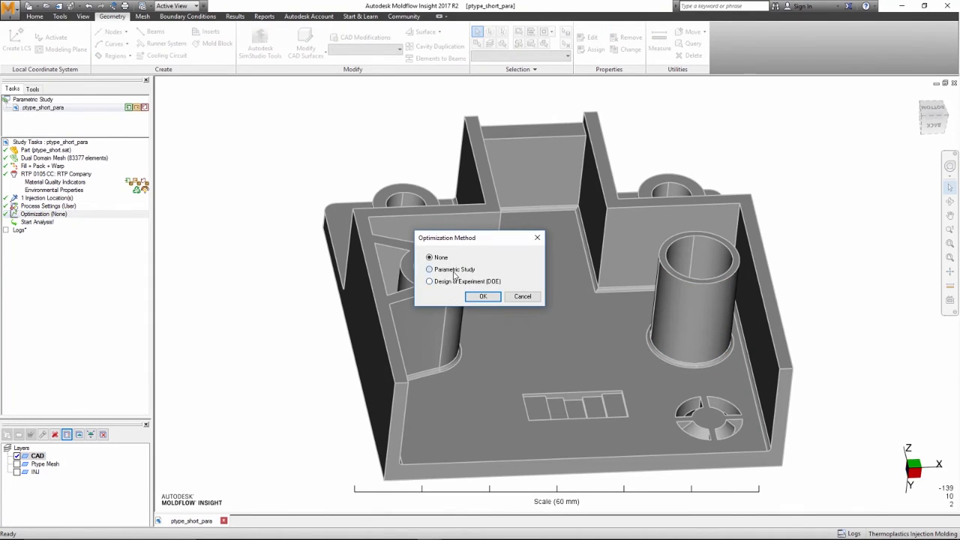
# Step: Choose a parametric study and enter variable values: Base -25.0, Back -2, Sides -25.0 and .25
pyautogui.click(483, 295)
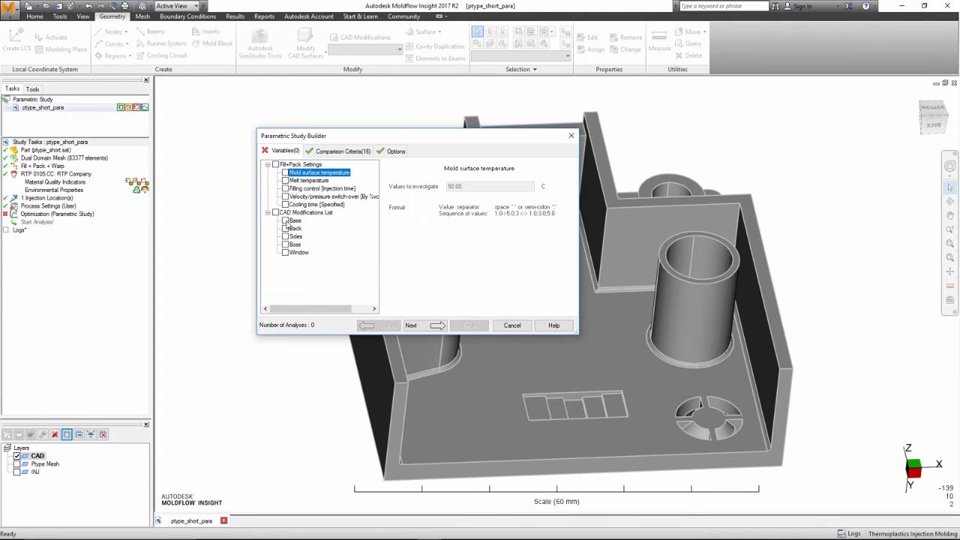
pyautogui.click(285, 221)
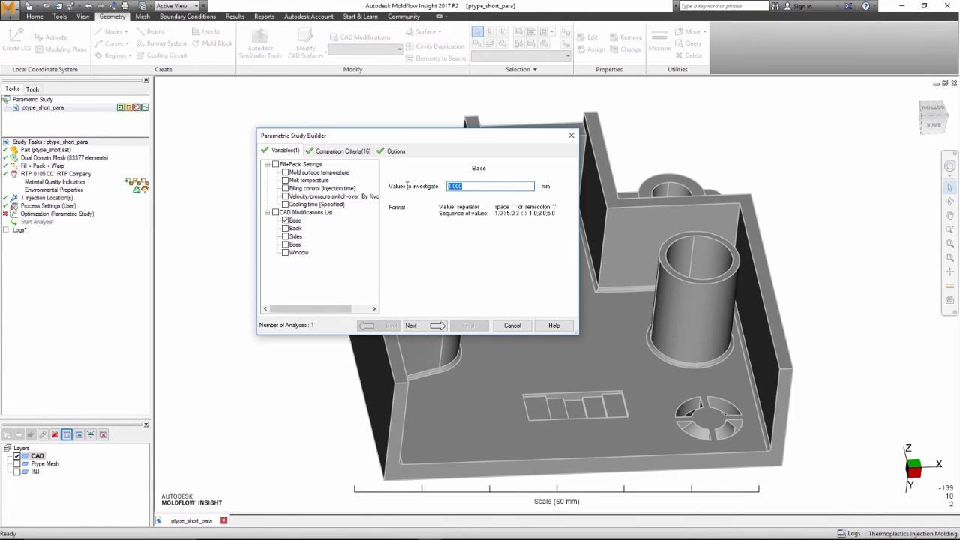
pyautogui.write('-25.0')
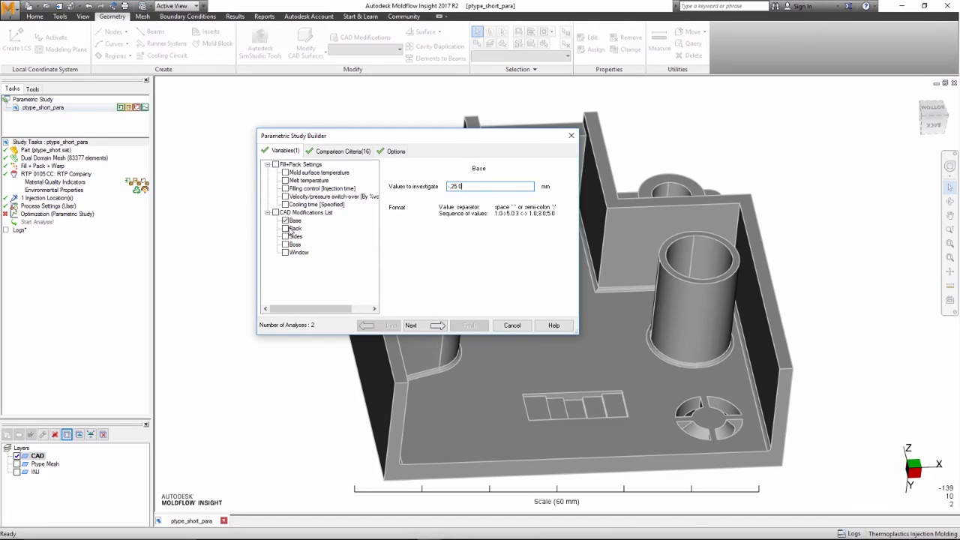
pyautogui.click(295, 228)
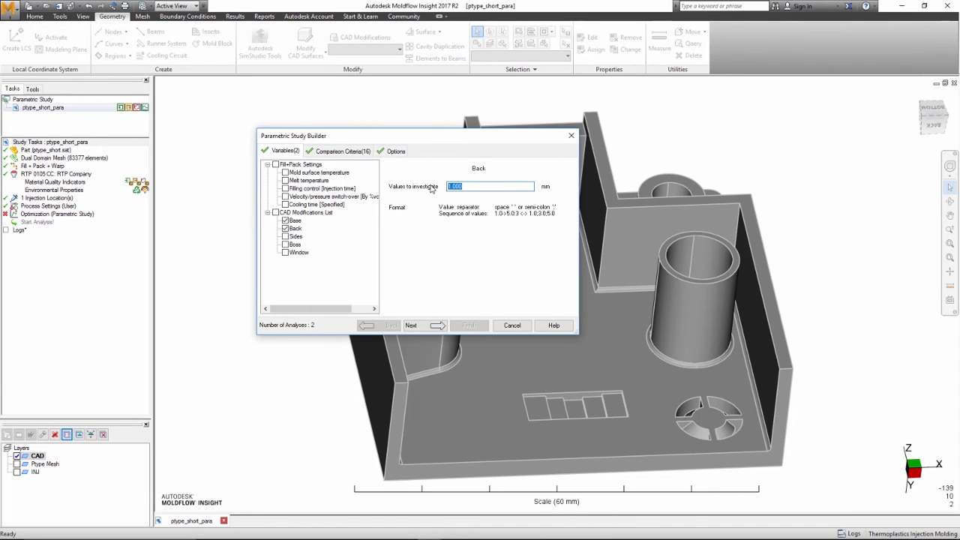
pyautogui.write('-2.5 0')
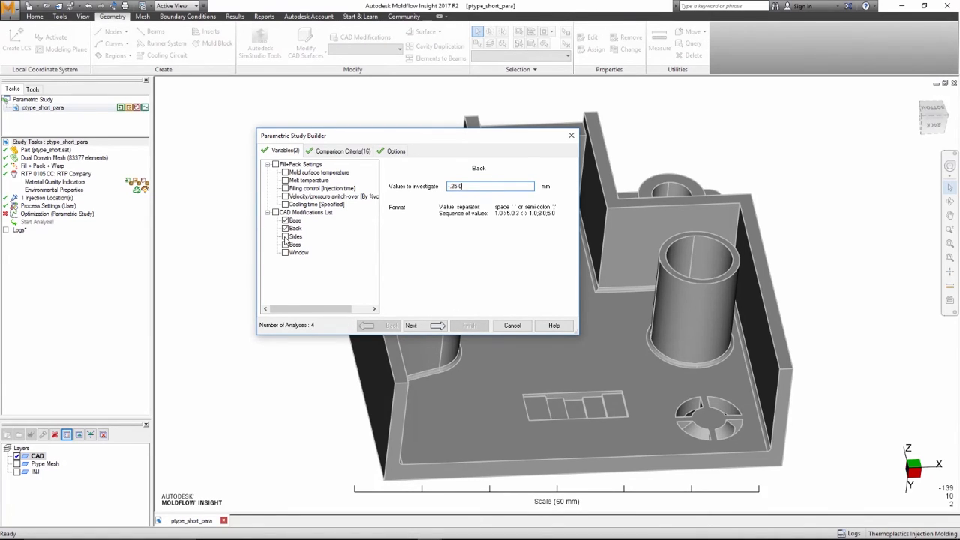
pyautogui.click(285, 236)
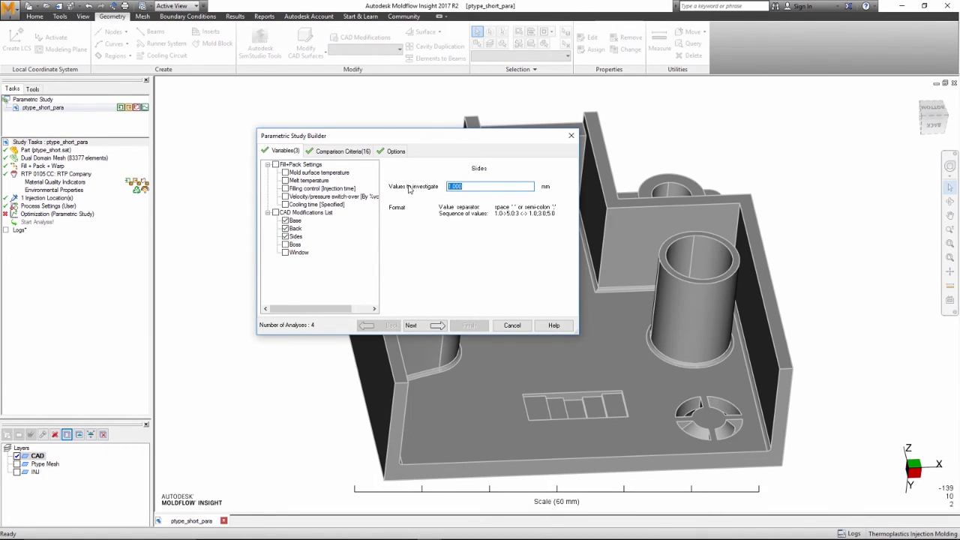
pyautogui.write('-25.0')
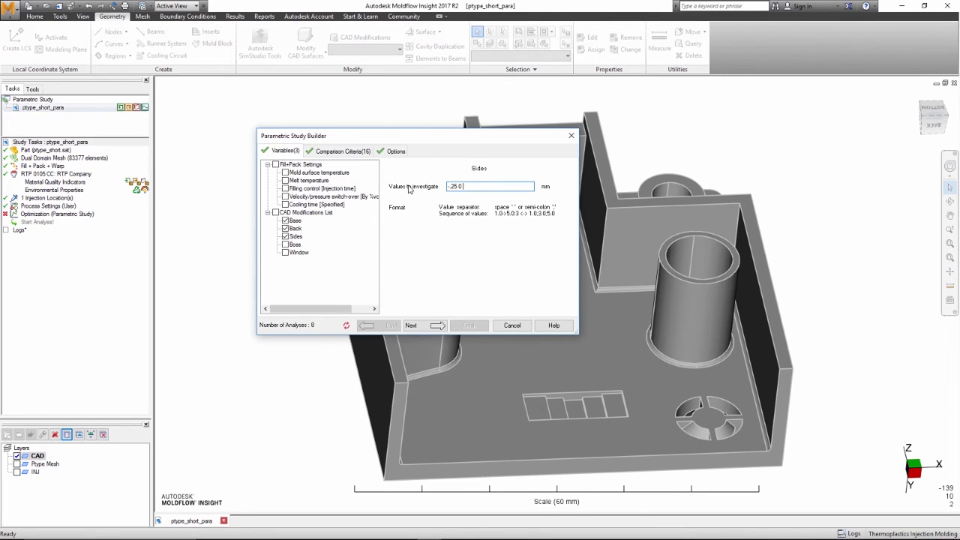
pyautogui.write('.25')
pyautogui.write('0 .5')
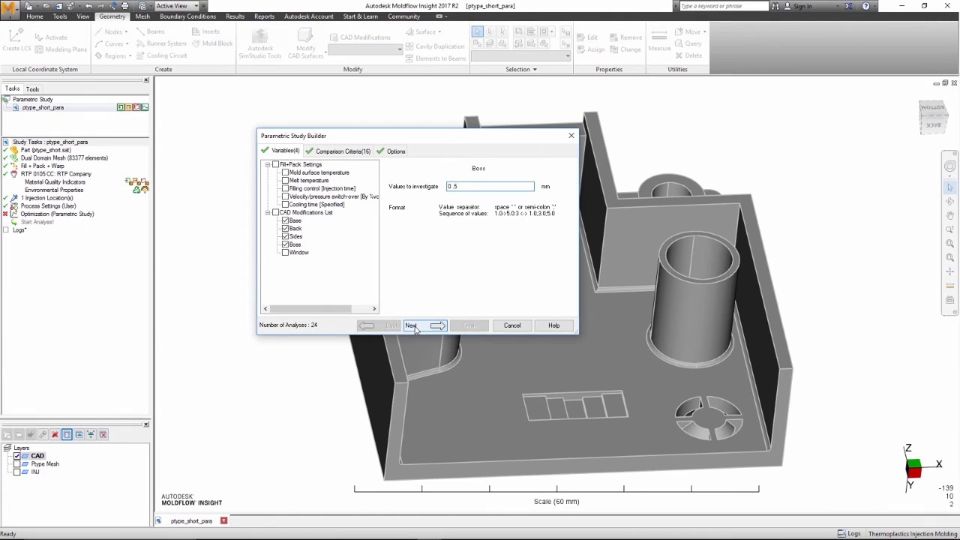
# Step: Uncheck the unneeded comparison criteria and finish the parametric study
pyautogui.click(412, 325)
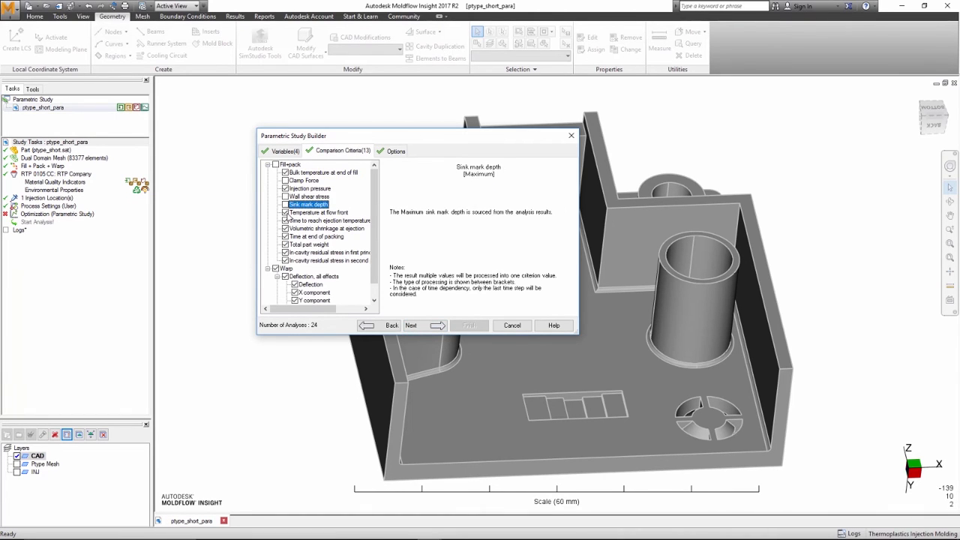
pyautogui.click(328, 220)
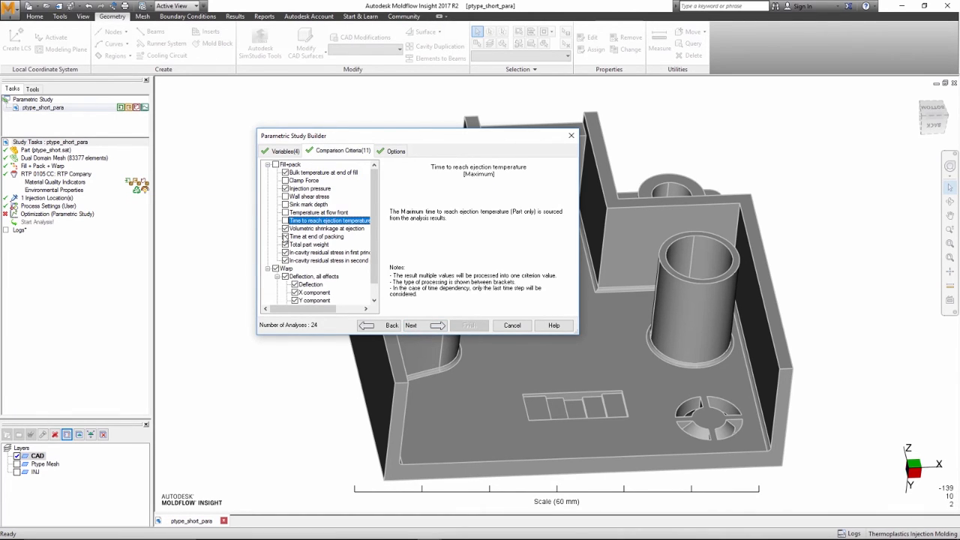
pyautogui.click(326, 260)
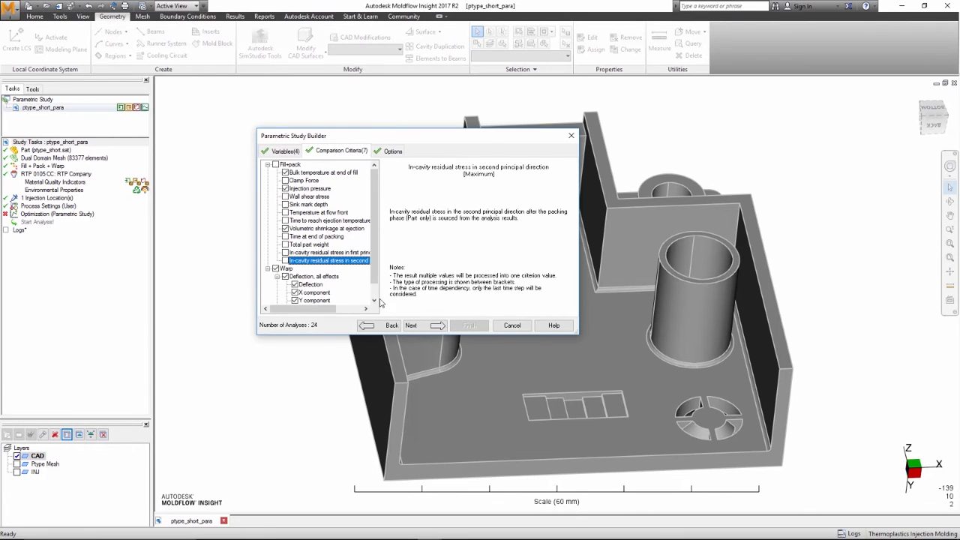
pyautogui.click(411, 325)
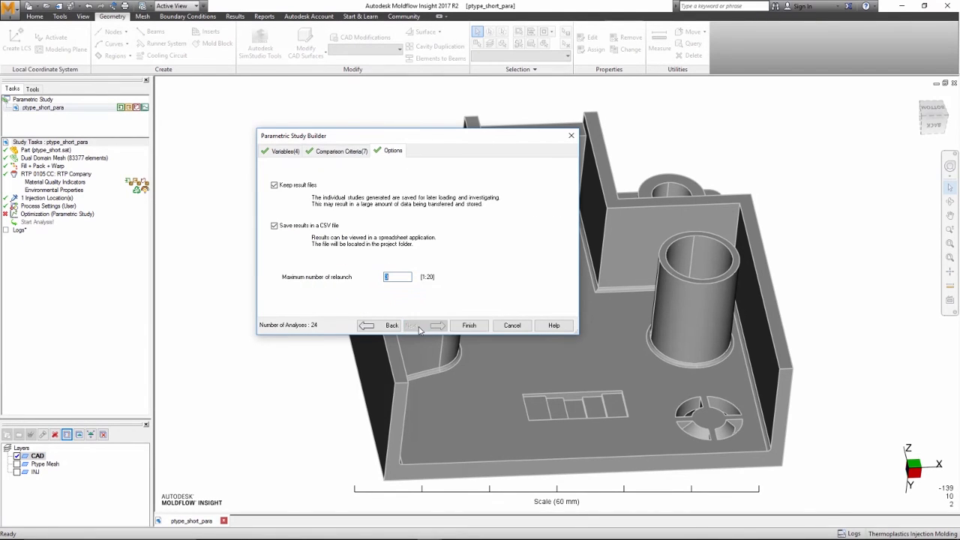
pyautogui.click(469, 325)
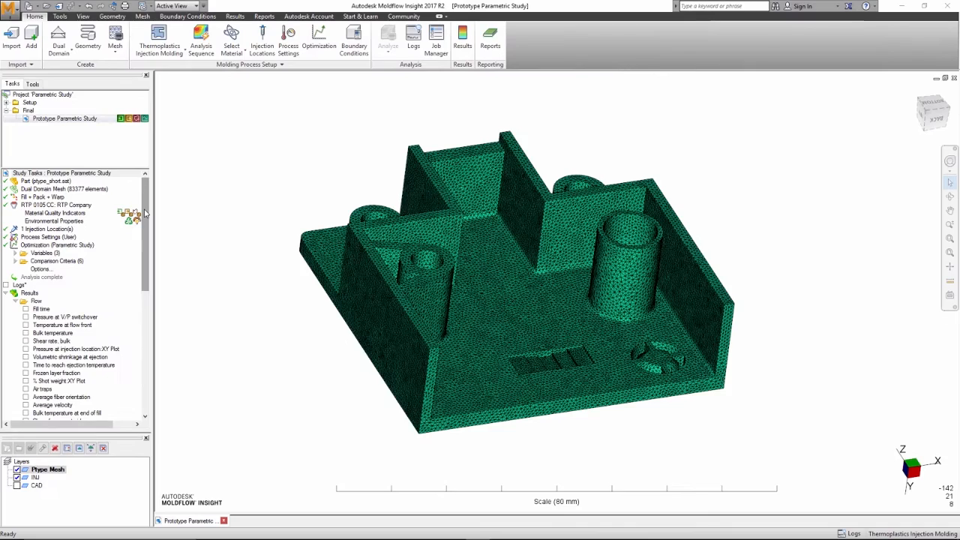
# Step: Select parametric studies 3 and 1 in Results Comparison Explorer and add them to the project
pyautogui.scroll(-3)
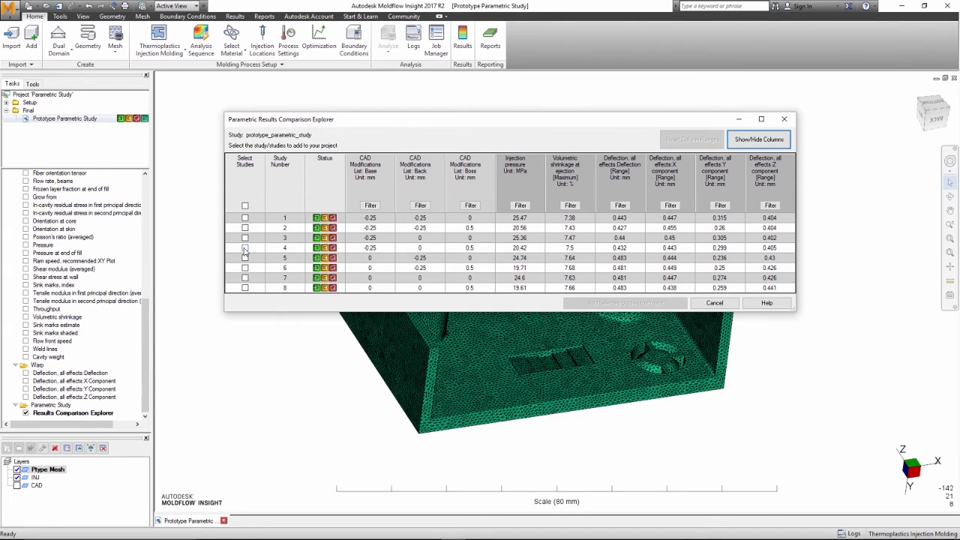
pyautogui.click(244, 228)
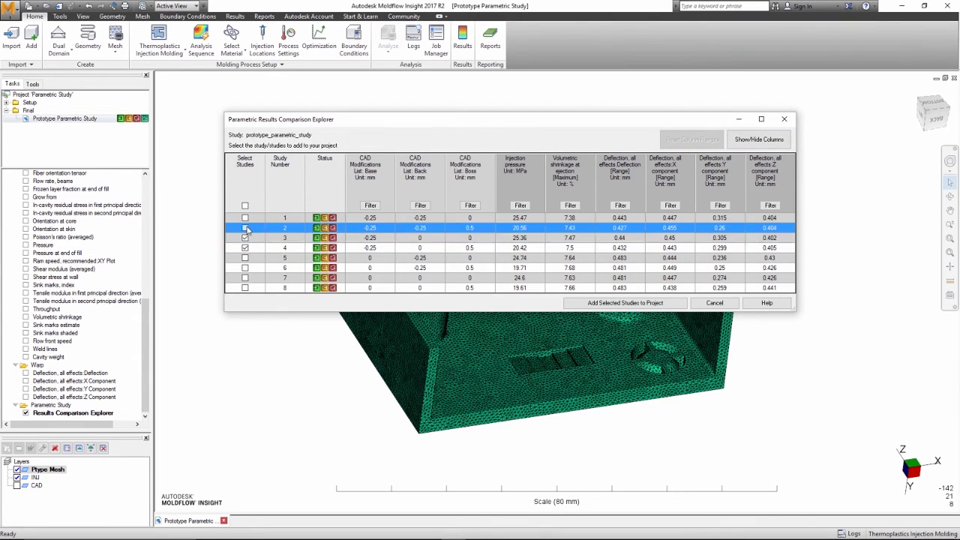
pyautogui.click(244, 217)
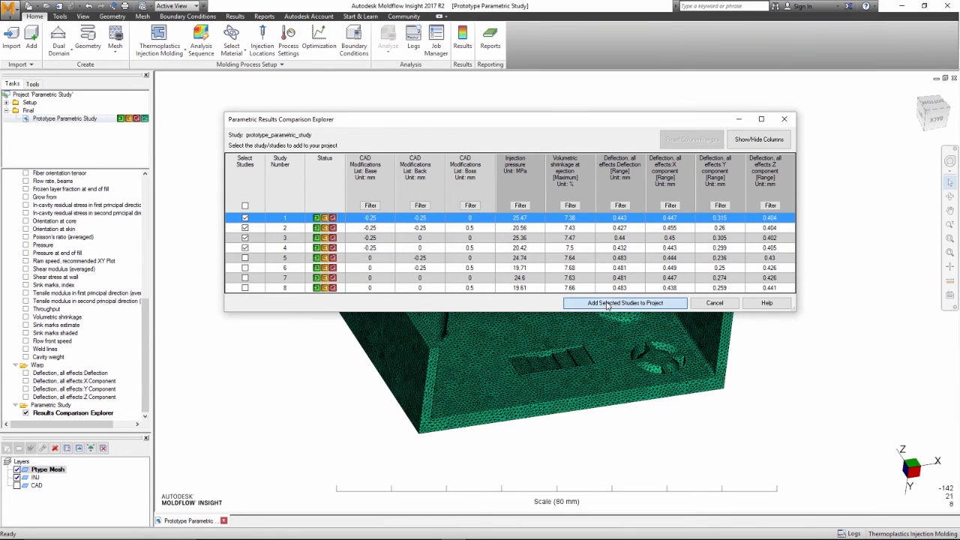
pyautogui.click(624, 303)
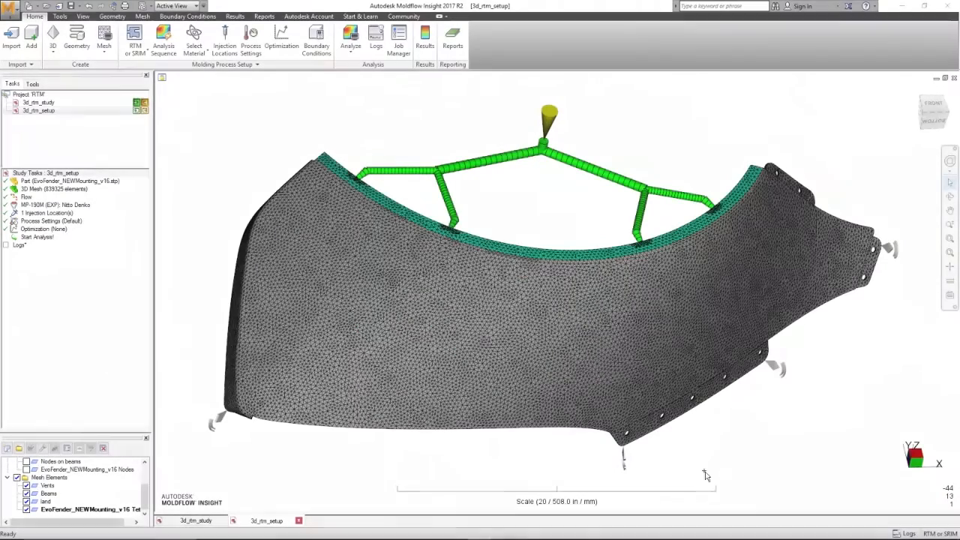
# Step: Keep the molding process as RTM or SRIM and select the fender's tetra mesh layer
pyautogui.click(135, 36)
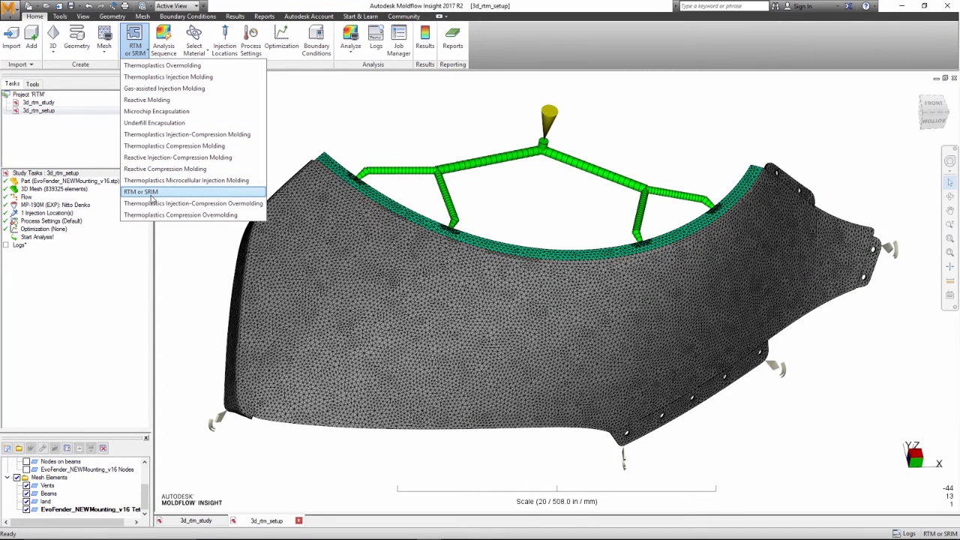
pyautogui.click(140, 192)
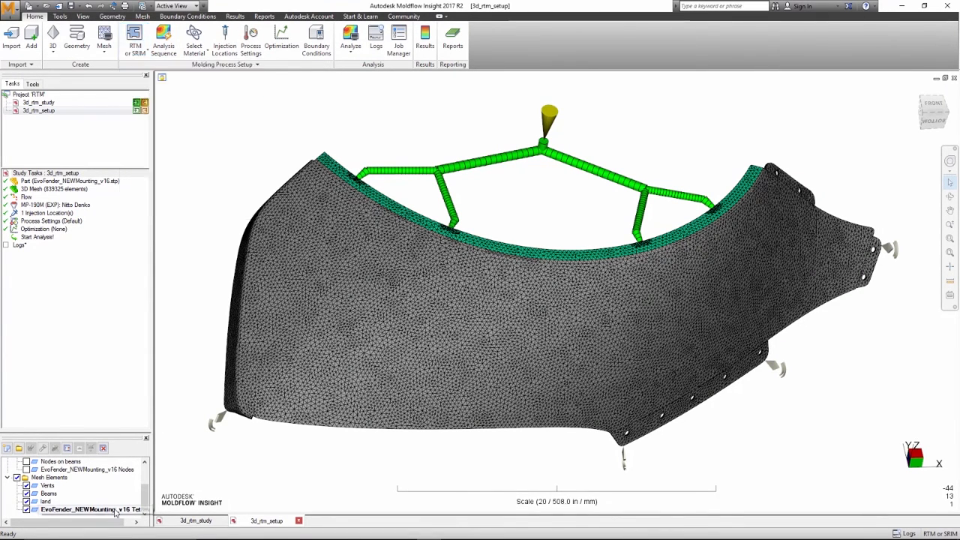
pyautogui.click(25, 493)
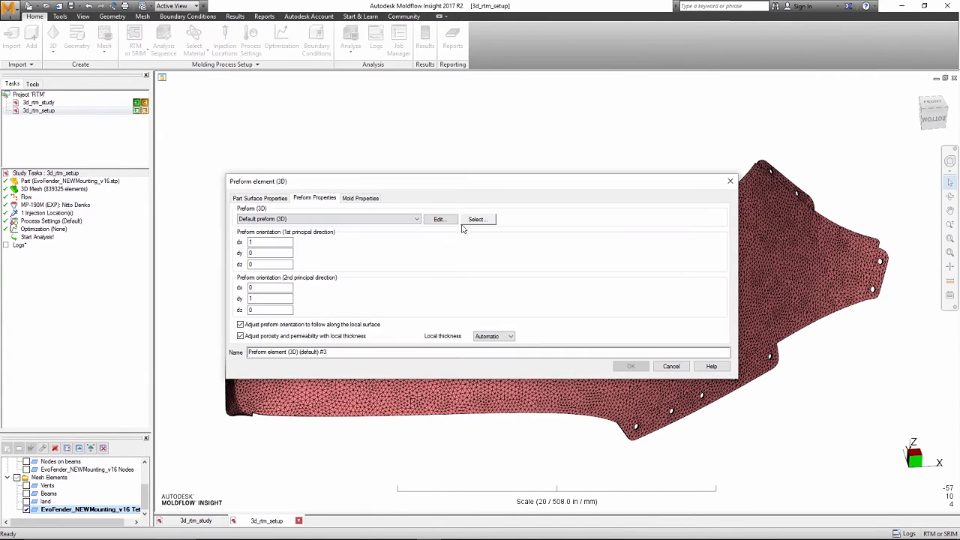
# Step: Review the default 3D preform's filler content in its properties, then cancel without changes
pyautogui.click(439, 219)
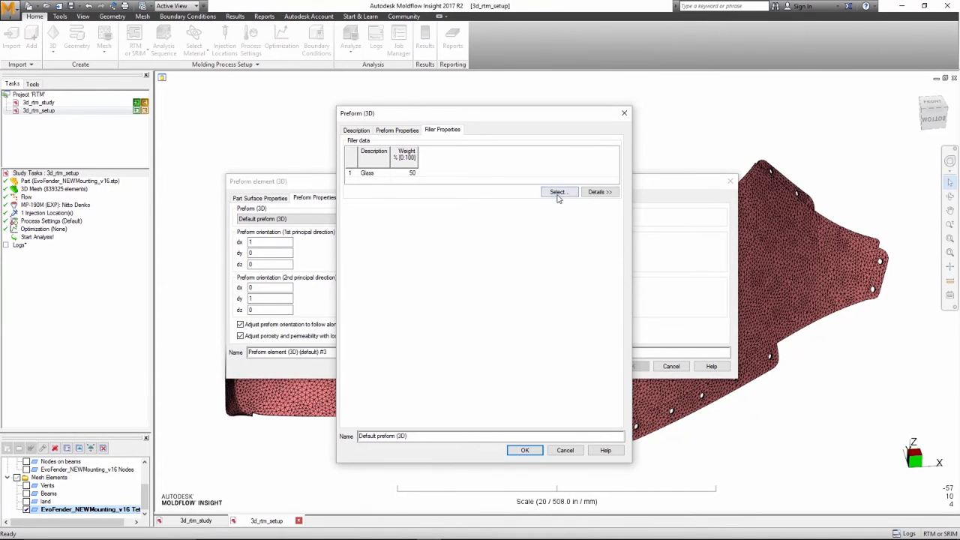
pyautogui.click(558, 192)
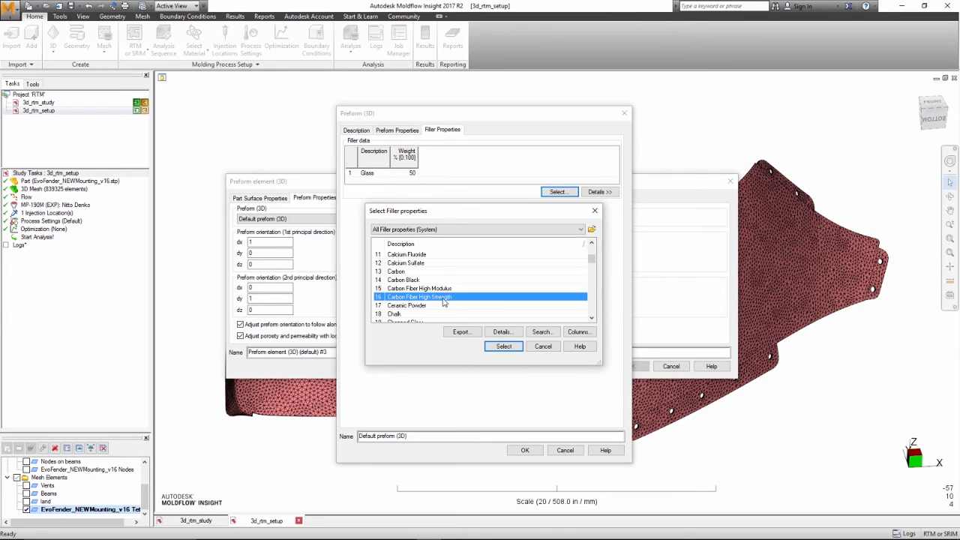
pyautogui.click(503, 346)
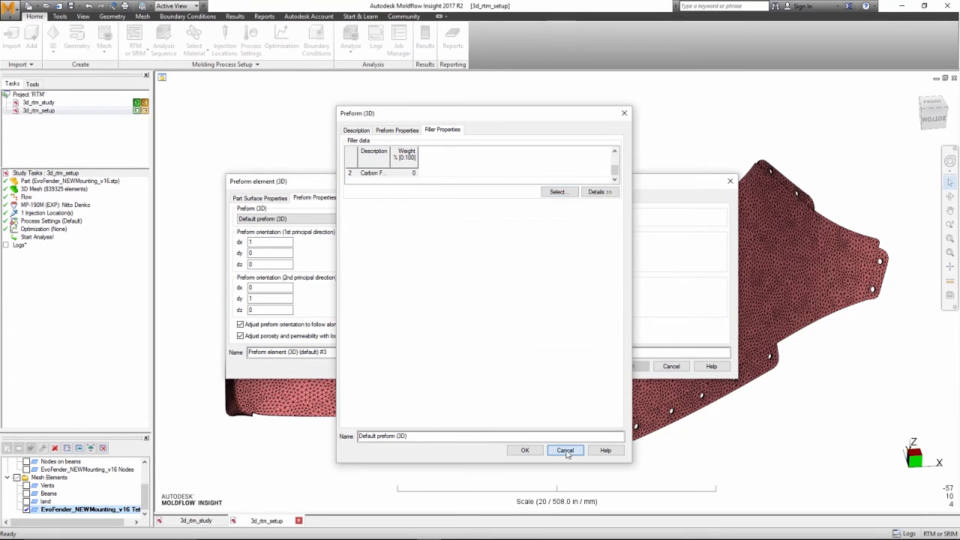
pyautogui.click(564, 451)
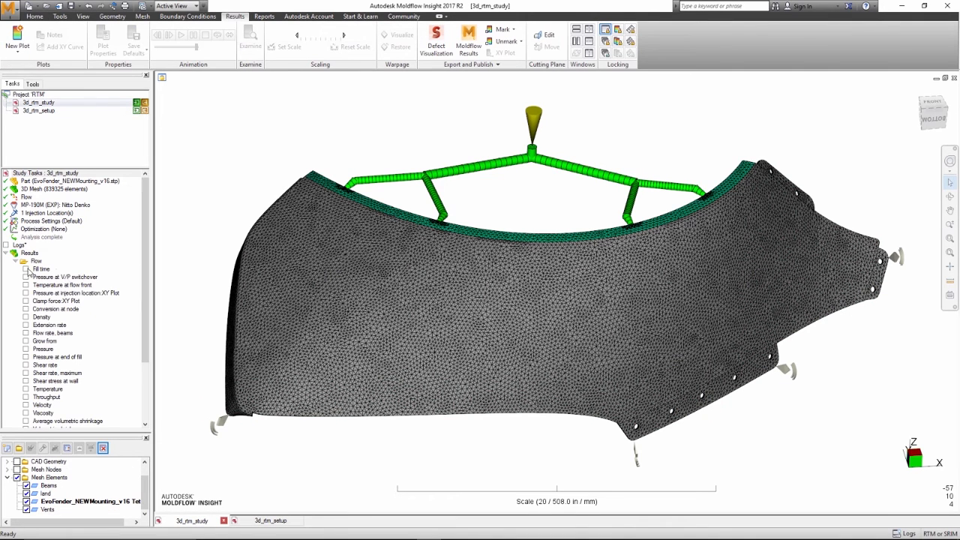
# Step: Show conversion at node on the fender, then return to the 3d_rtm_setup study
pyautogui.click(26, 269)
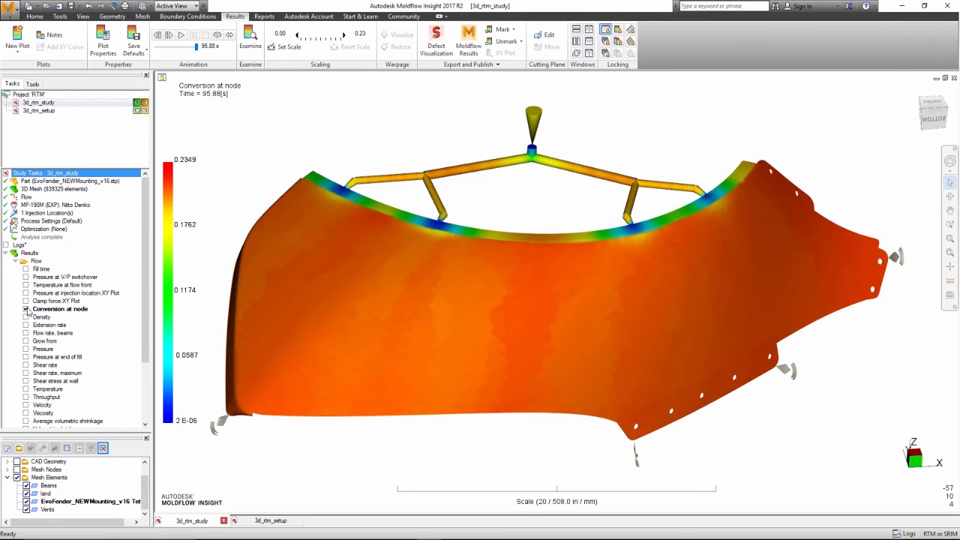
pyautogui.click(181, 35)
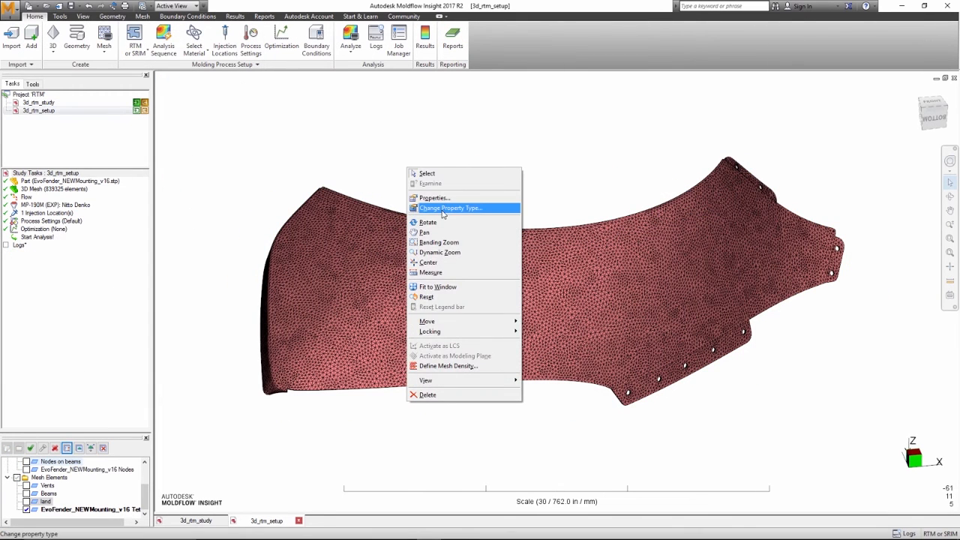
pyautogui.click(450, 208)
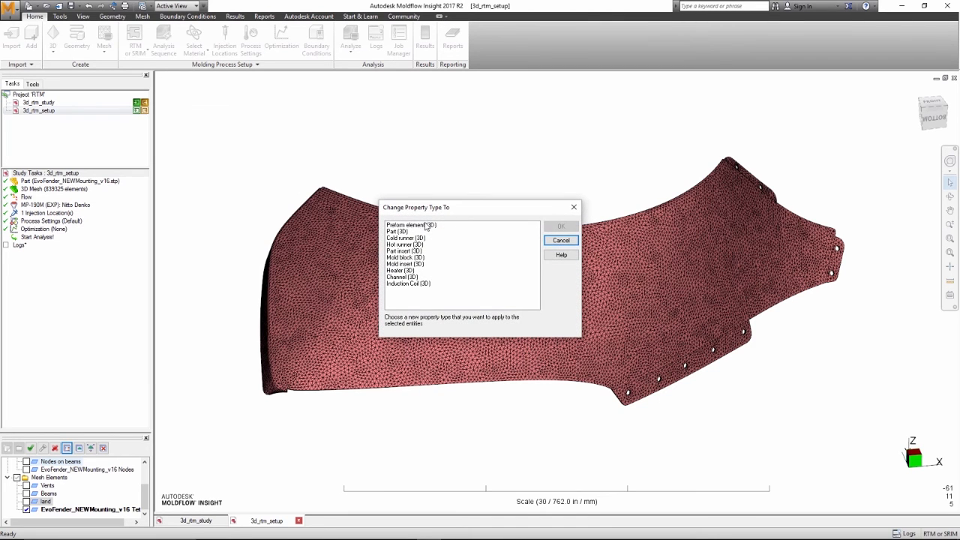
pyautogui.click(562, 240)
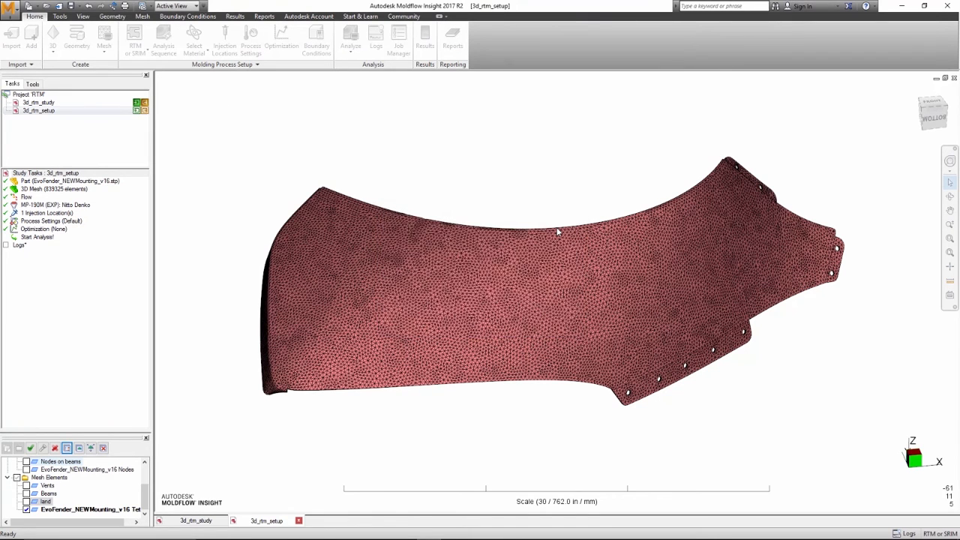
pyautogui.rightClick(521, 204)
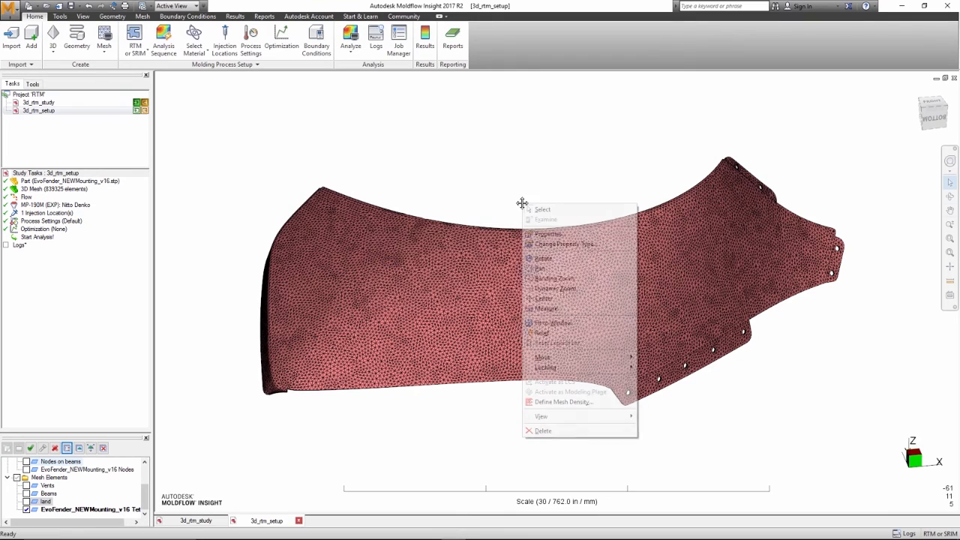
# Step: Give the fender elements the Default preform (3D), with porosity and permeability adjusted by local thickness
pyautogui.click(548, 233)
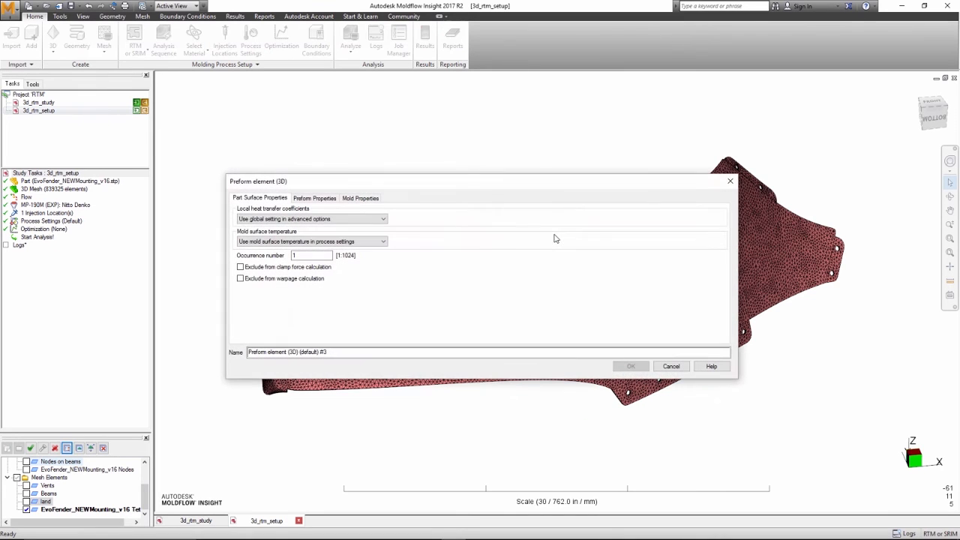
pyautogui.click(314, 198)
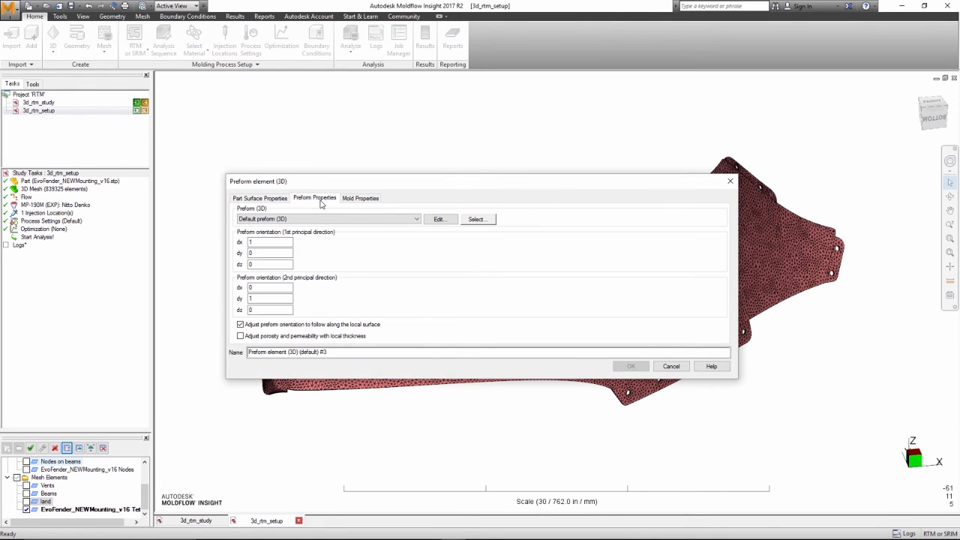
pyautogui.click(477, 219)
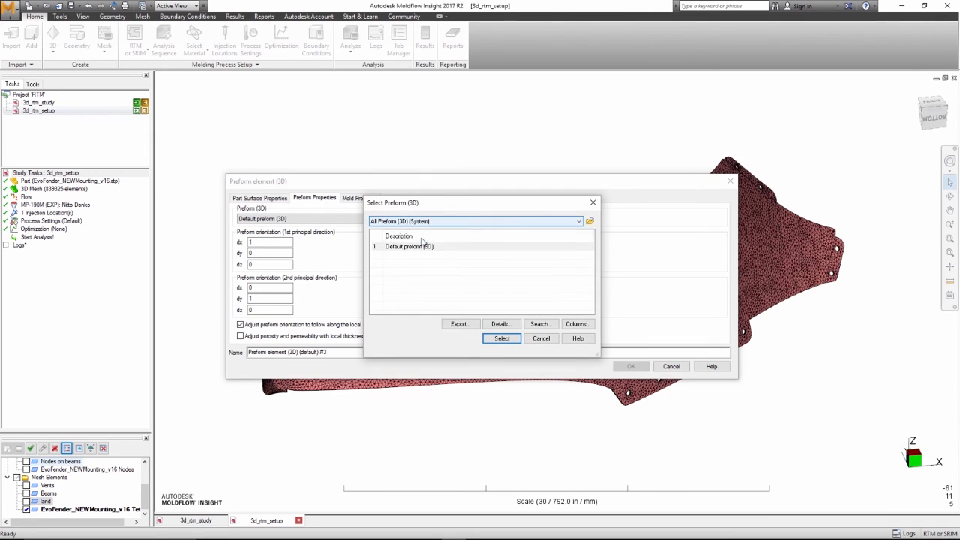
pyautogui.click(499, 323)
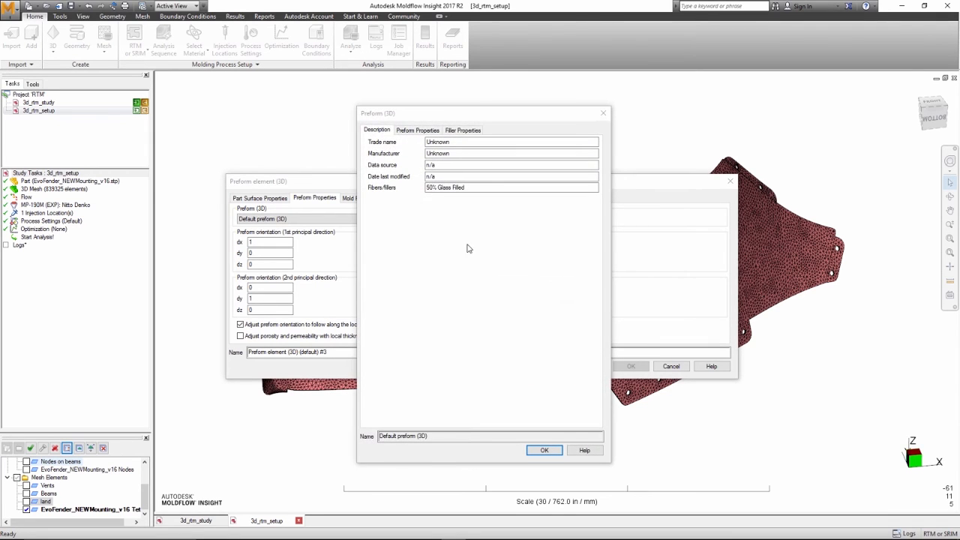
pyautogui.click(463, 130)
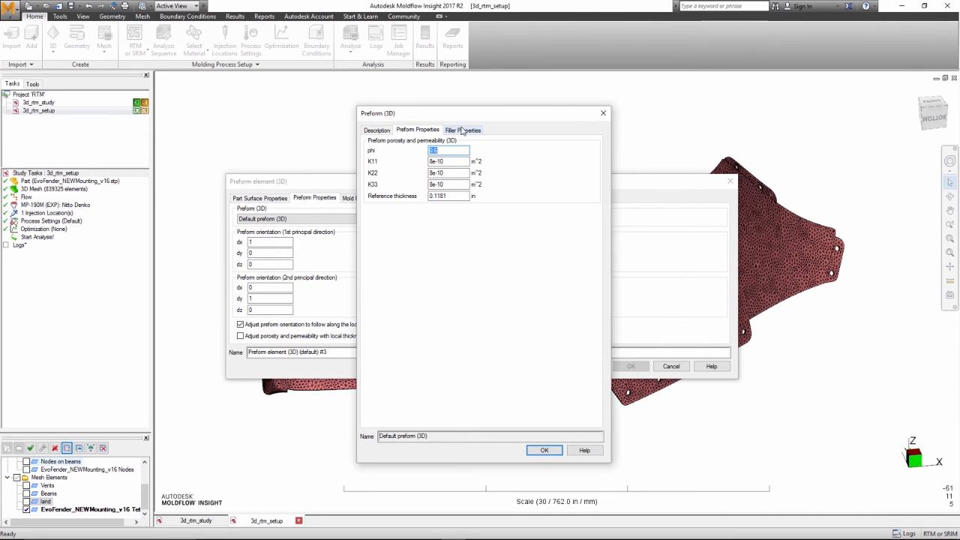
pyautogui.click(462, 129)
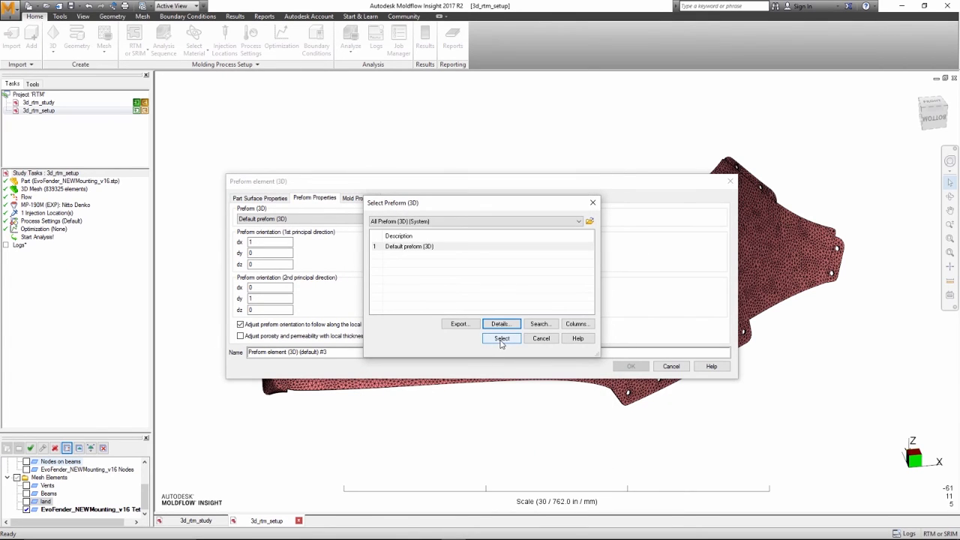
pyautogui.click(502, 339)
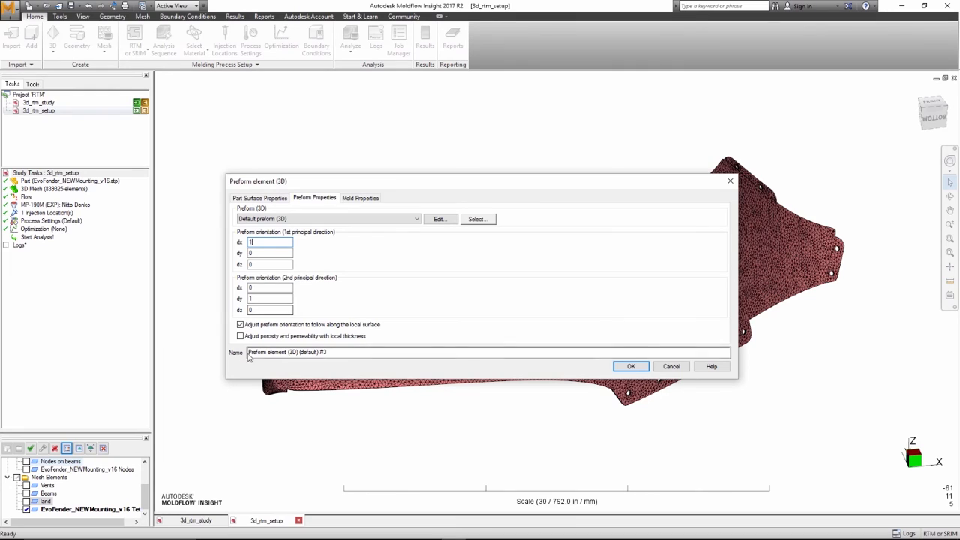
pyautogui.click(241, 336)
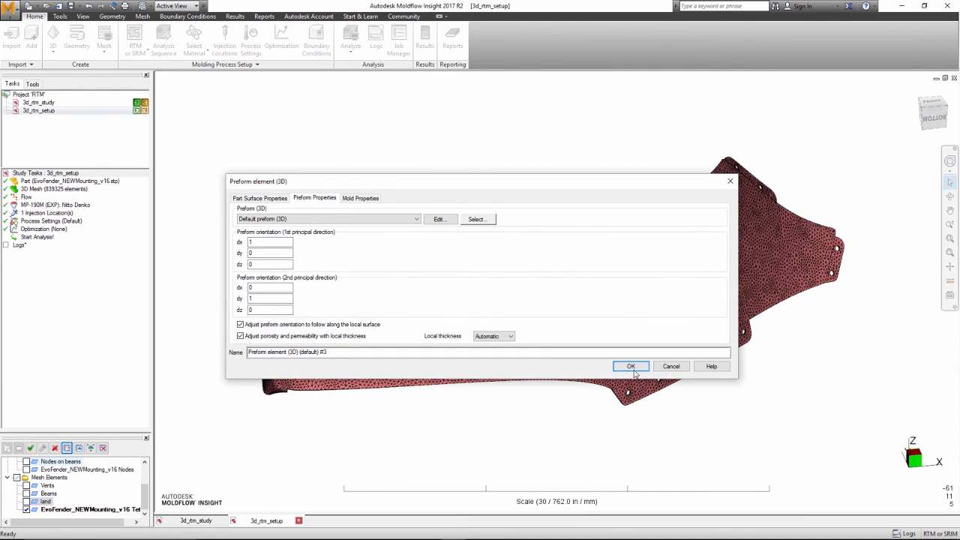
pyautogui.click(631, 366)
pyautogui.write('-10')
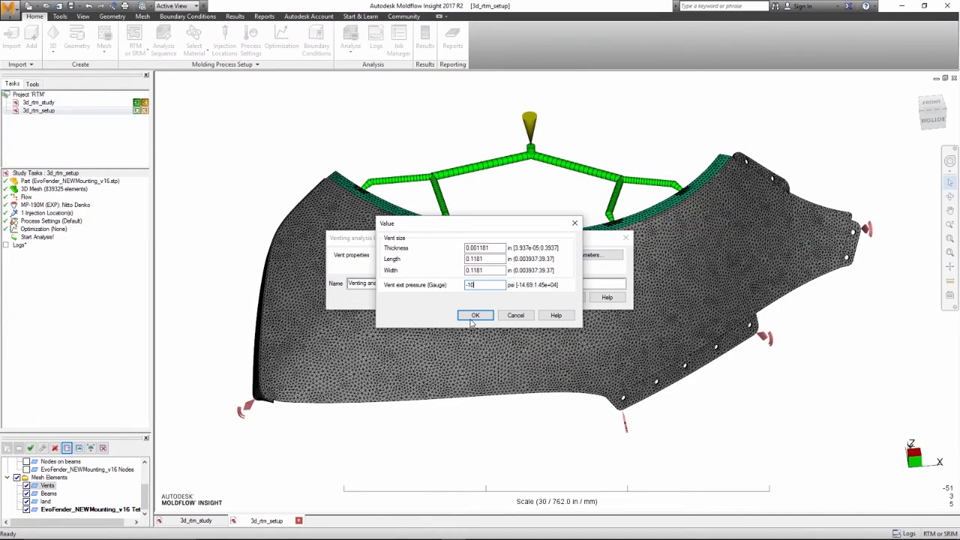
# Step: Confirm the vent values with a -10 psi gauge vent exit pressure
pyautogui.click(475, 315)
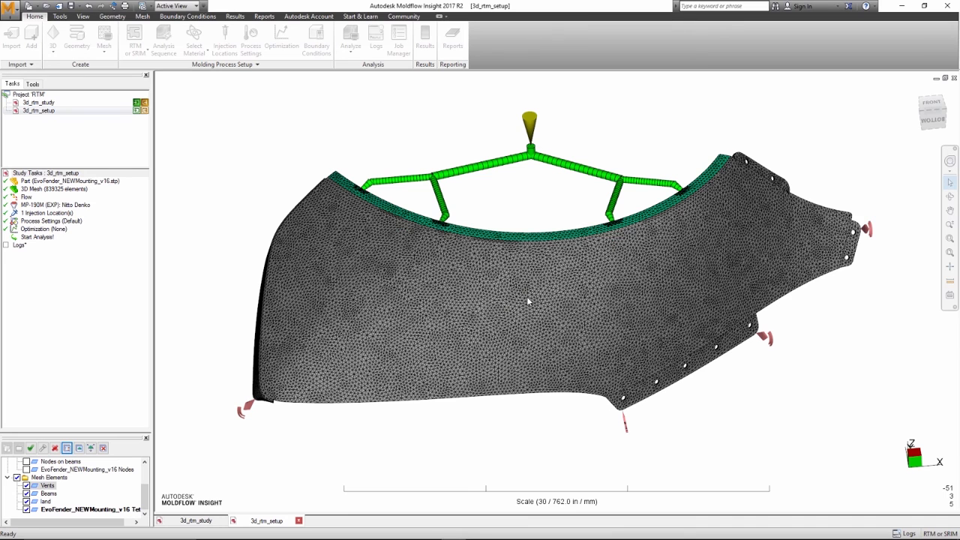
# Step: In 3d_rtm_study, animate the fill time result, then animate conversion at node
pyautogui.click(196, 521)
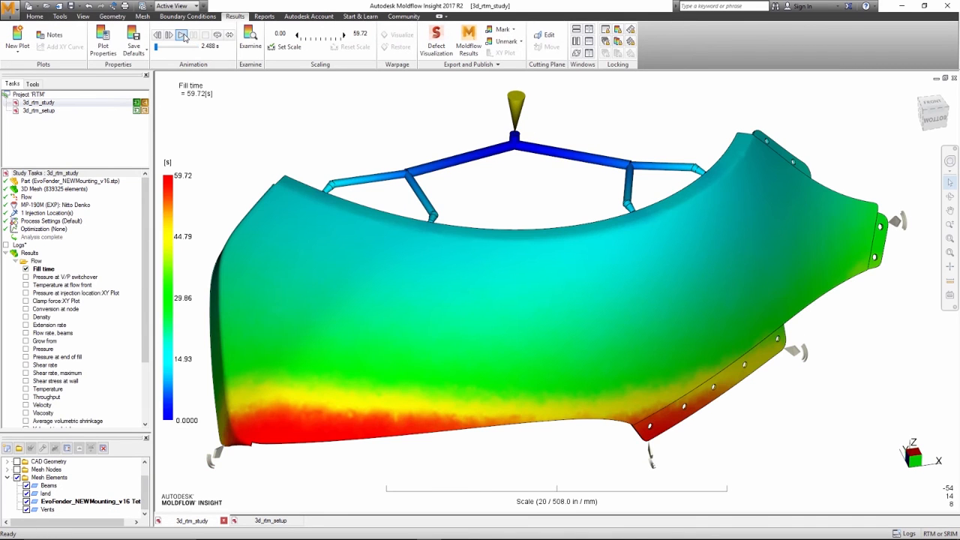
pyautogui.click(181, 34)
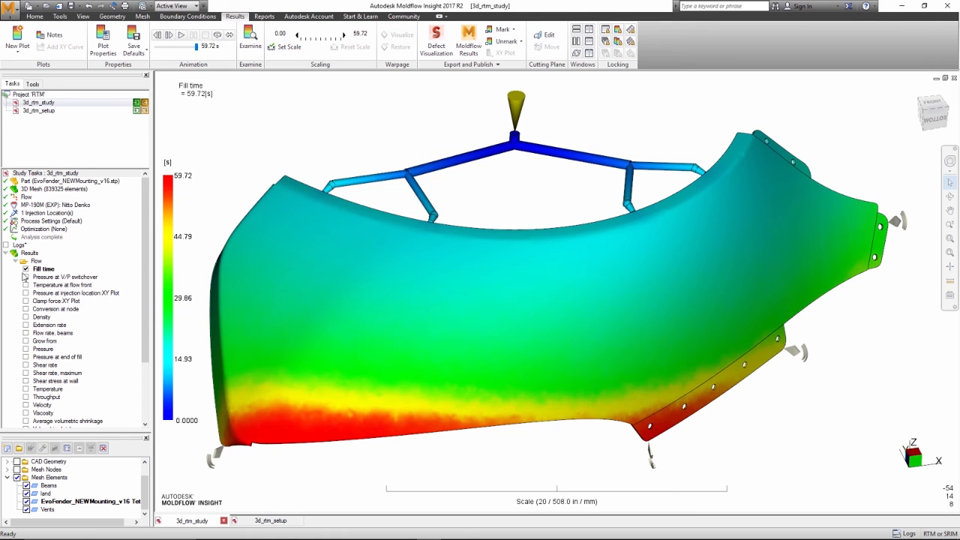
pyautogui.click(25, 309)
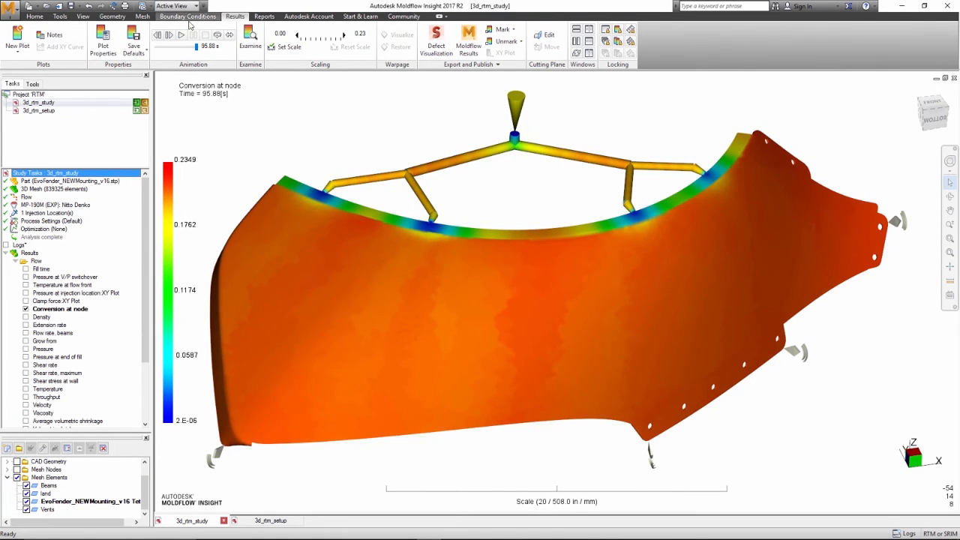
pyautogui.click(181, 35)
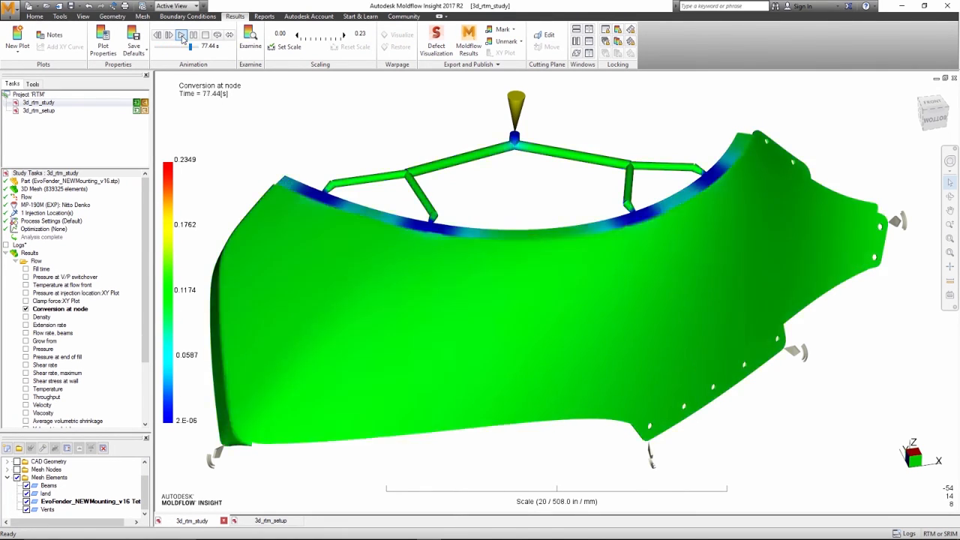
pyautogui.click(181, 35)
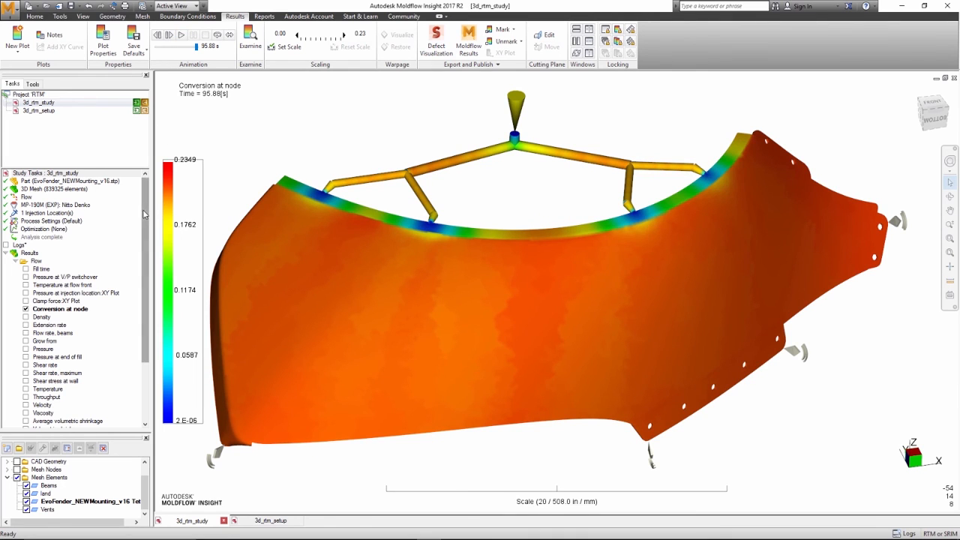